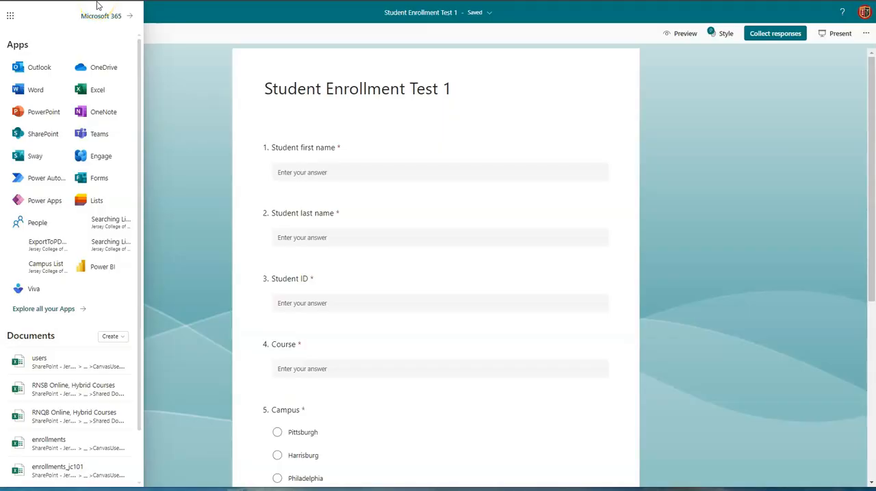
# Step: Switch from Microsoft Forms to the Lists app via the Microsoft 365 launcher
pyautogui.click(7, 13)
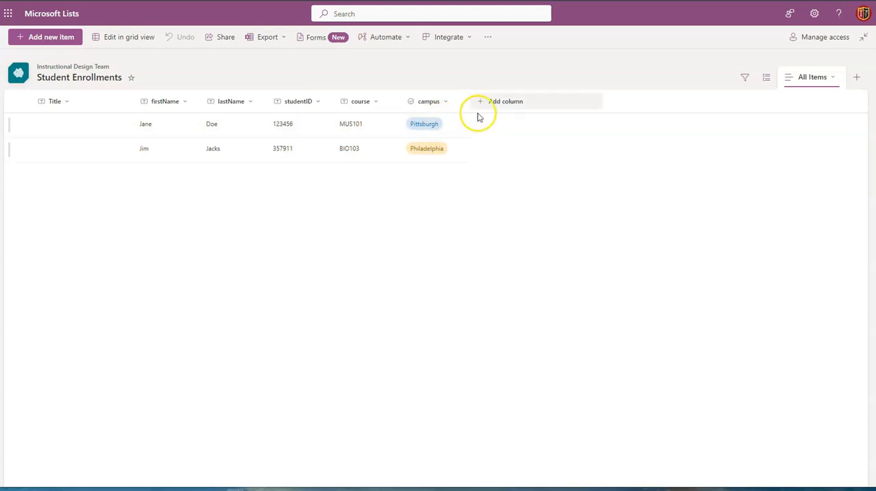
pyautogui.moveTo(480, 101)
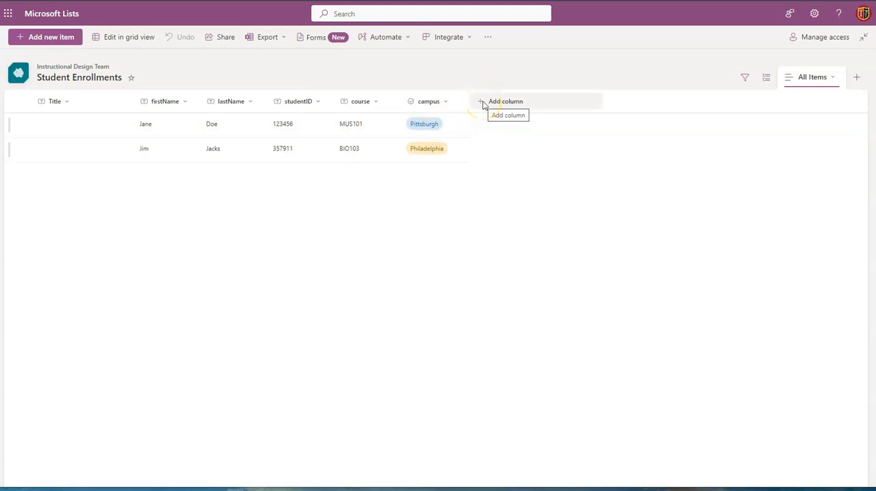
pyautogui.moveTo(87, 124)
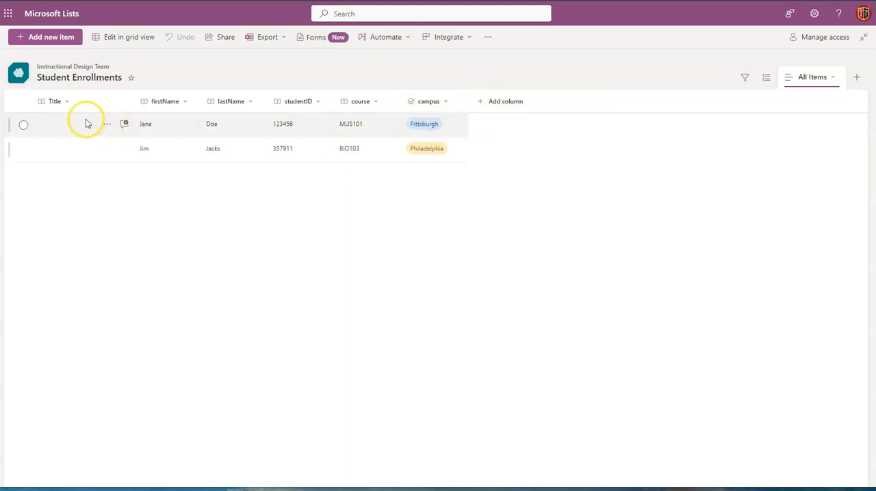
pyautogui.moveTo(505, 102)
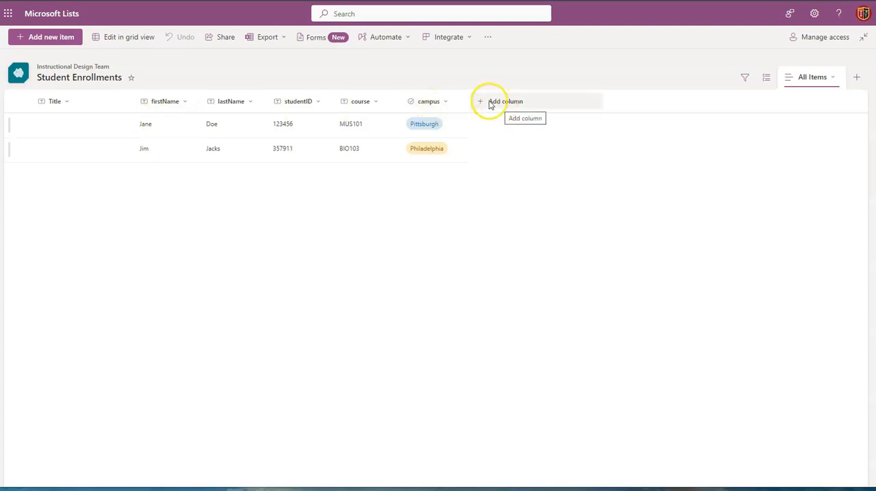
# Step: Add a new column of type Choice to the Student Enrollments list
pyautogui.click(479, 101)
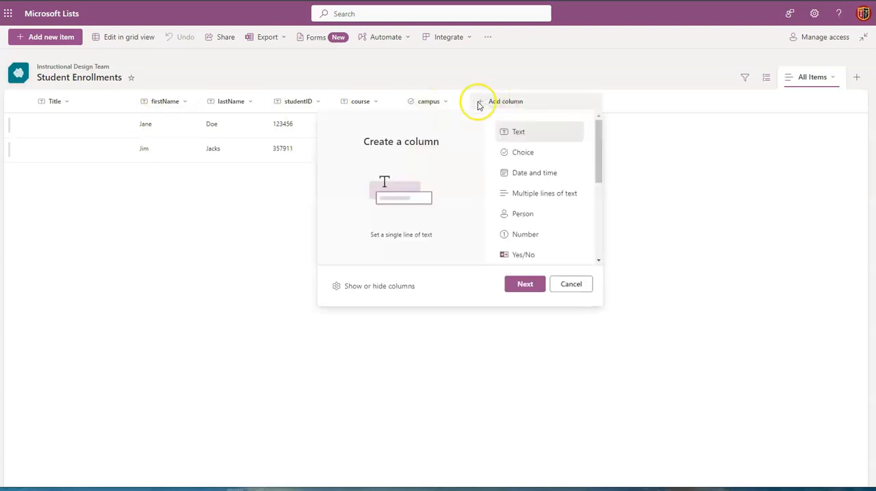
pyautogui.click(523, 152)
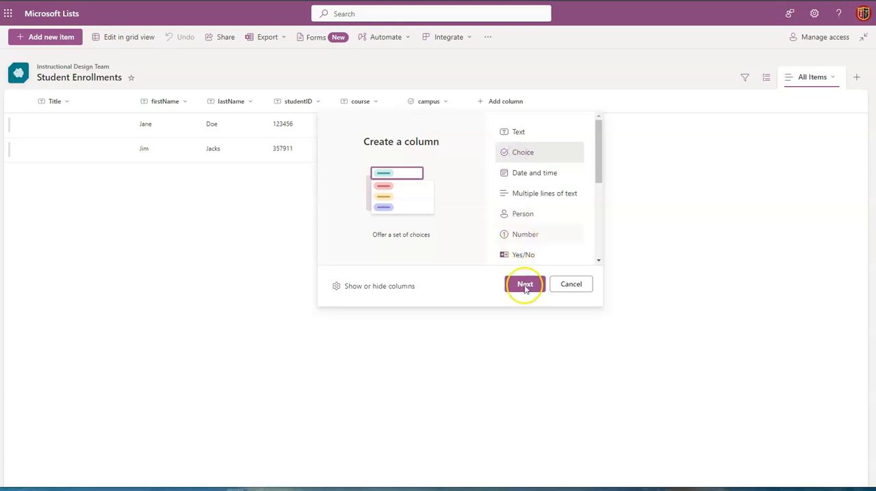
# Step: Define choices Pending, Awaiting More Info, Partially Processed, Fully Processed, Not Processed; recolour Fully Processed
pyautogui.click(526, 285)
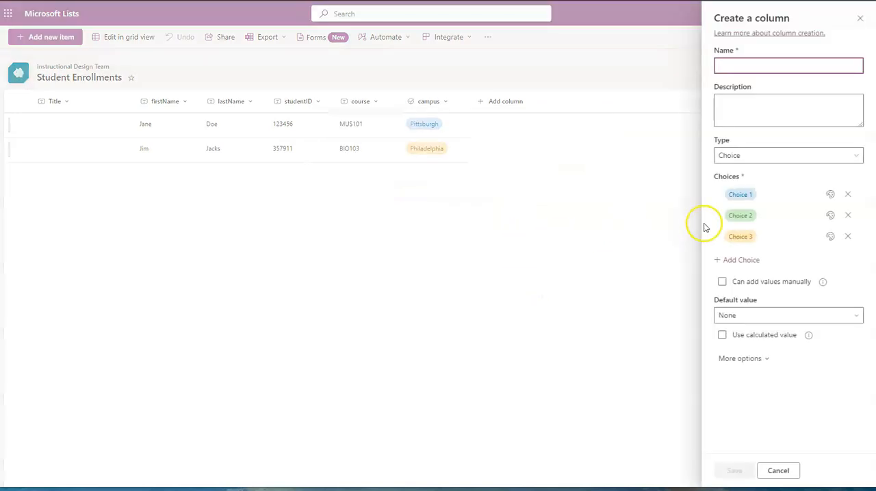
pyautogui.write('Pending')
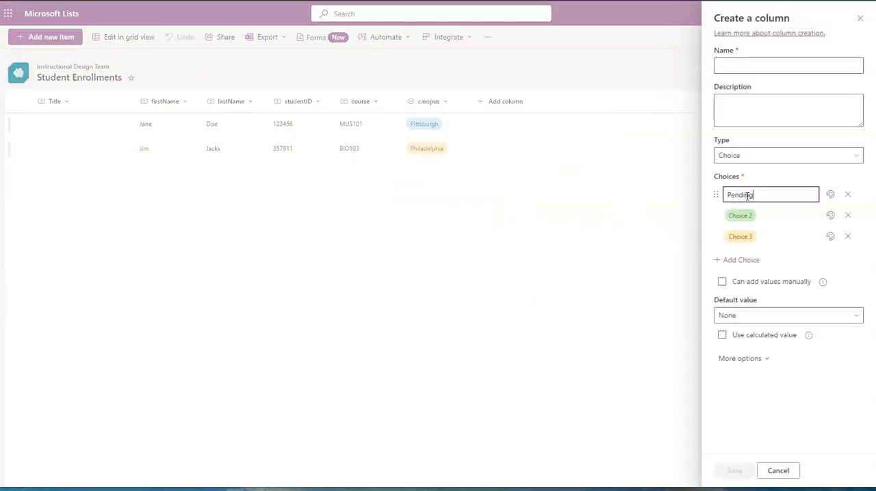
pyautogui.write('A')
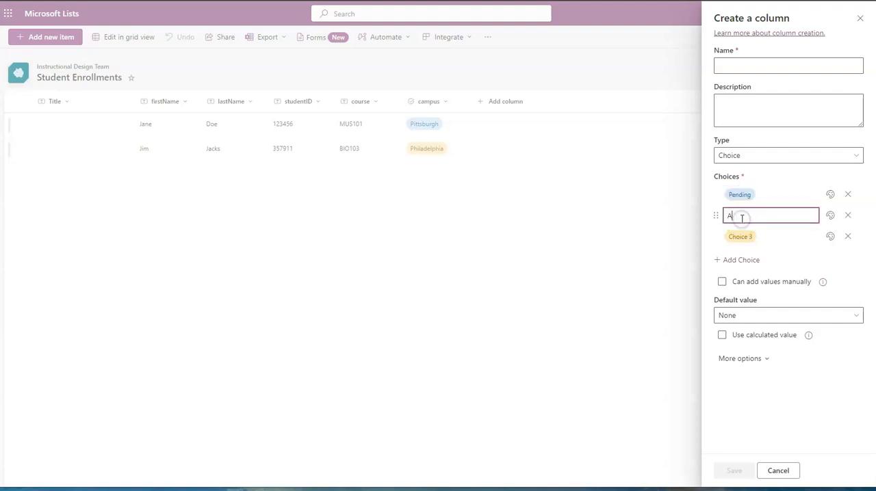
pyautogui.write('waiting More Info')
pyautogui.click(741, 236)
pyautogui.write('Paritia')
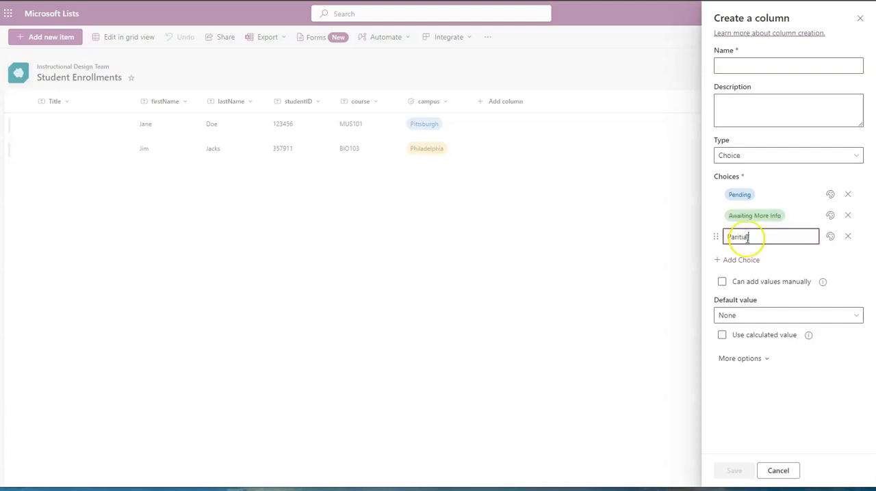
pyautogui.press('BackSpace')
pyautogui.write('lly Processed')
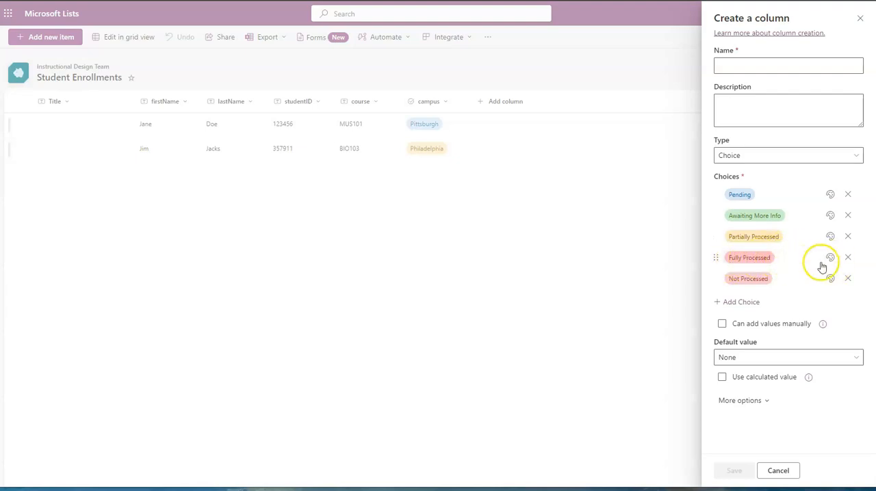
pyautogui.click(829, 257)
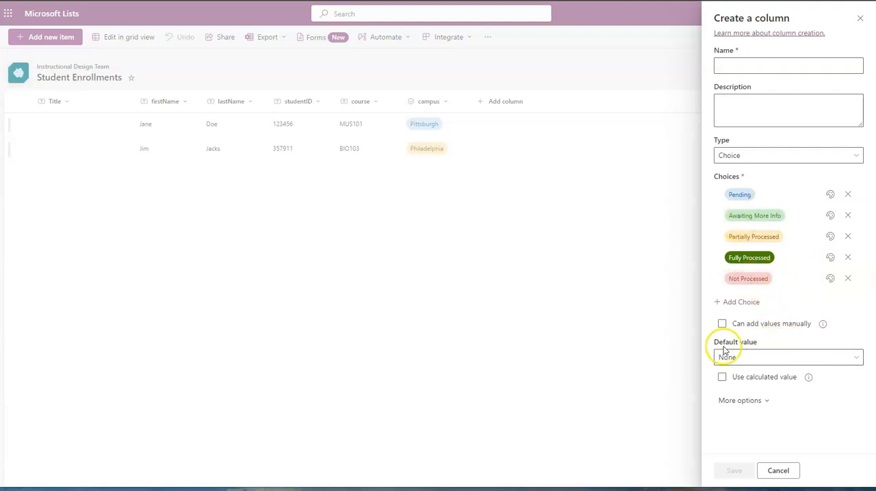
# Step: Make Pending the default value and name the column Status
pyautogui.click(788, 355)
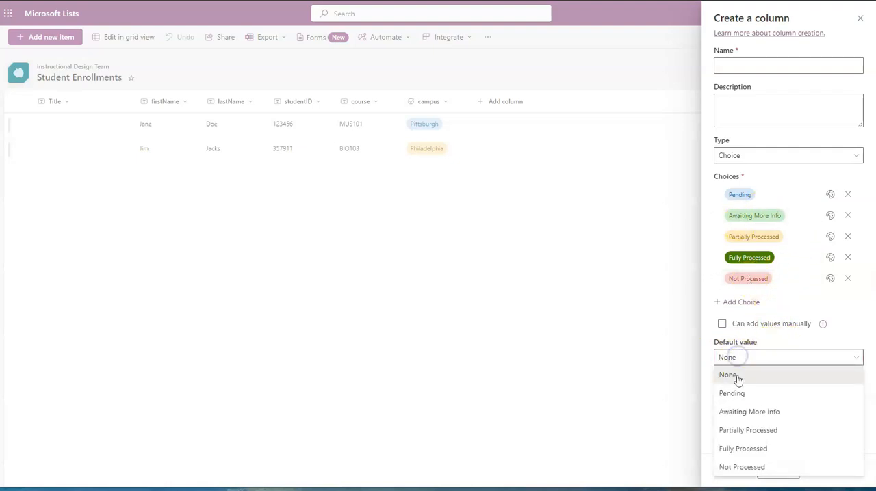
pyautogui.click(731, 392)
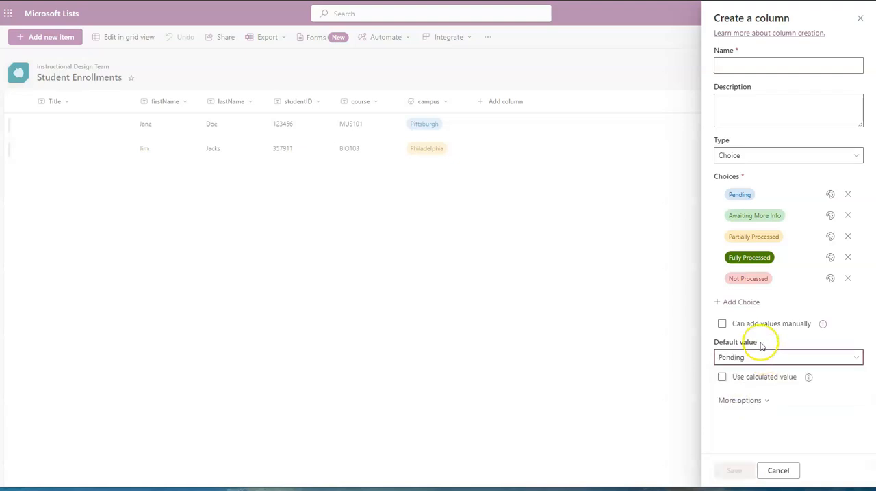
pyautogui.moveTo(719, 185)
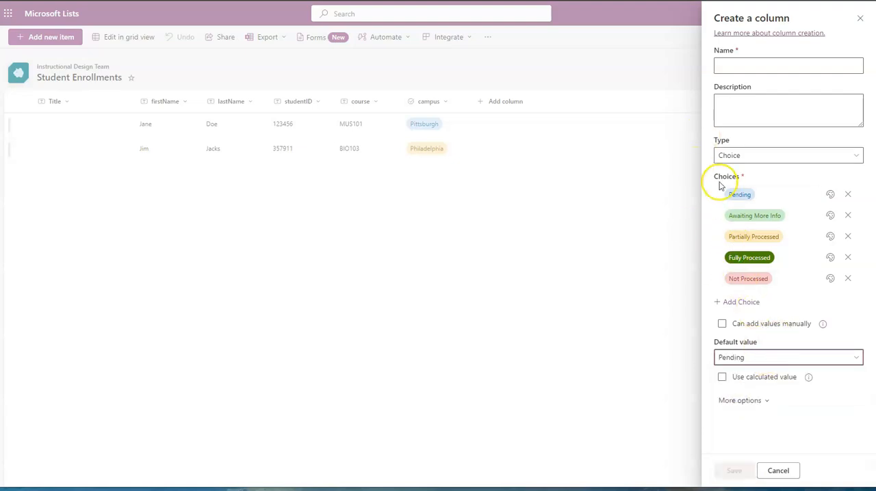
pyautogui.moveTo(561, 129)
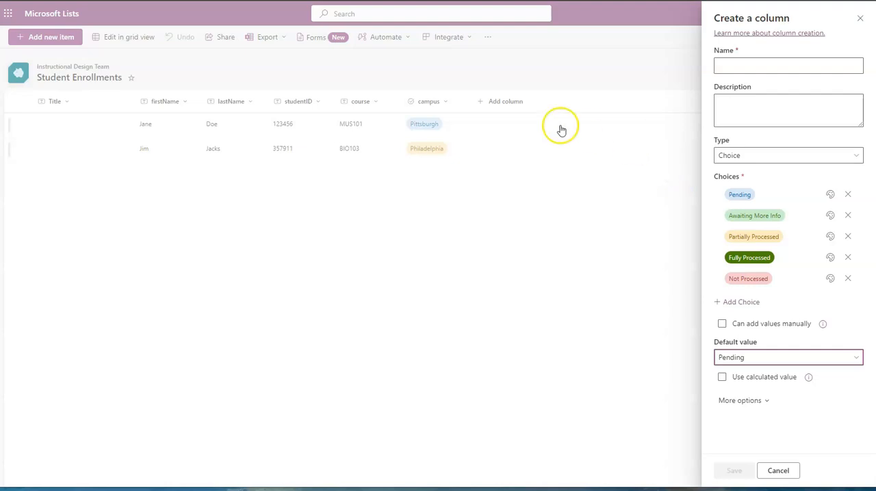
pyautogui.moveTo(505, 108)
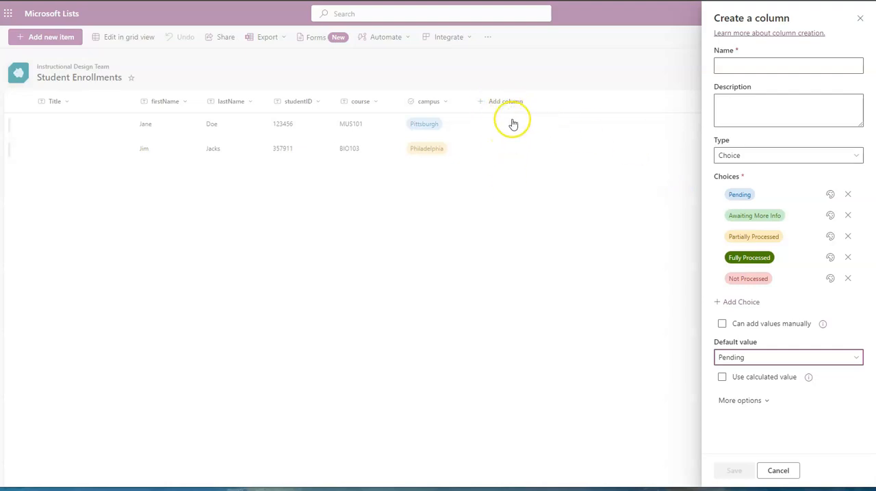
pyautogui.moveTo(198, 35)
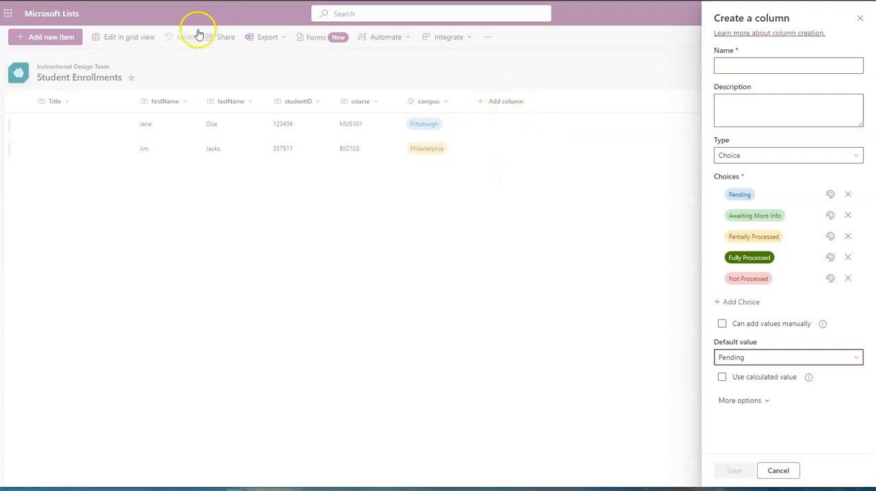
pyautogui.moveTo(517, 101)
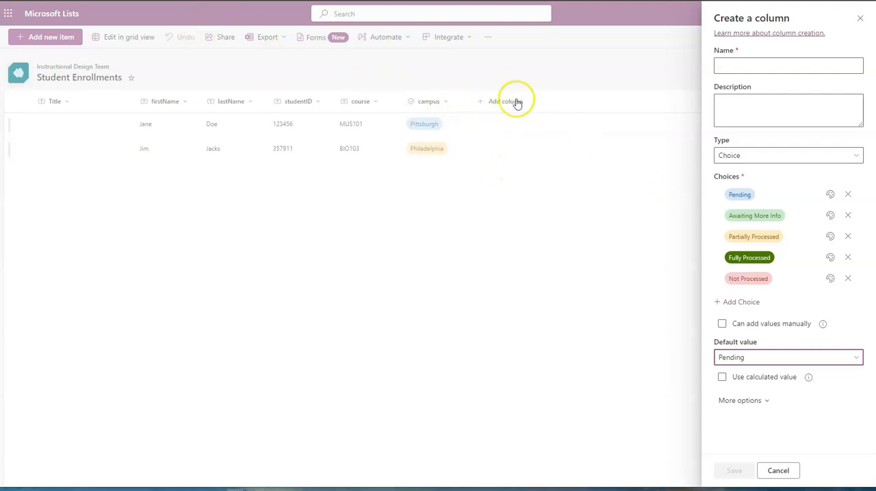
pyautogui.moveTo(430, 112)
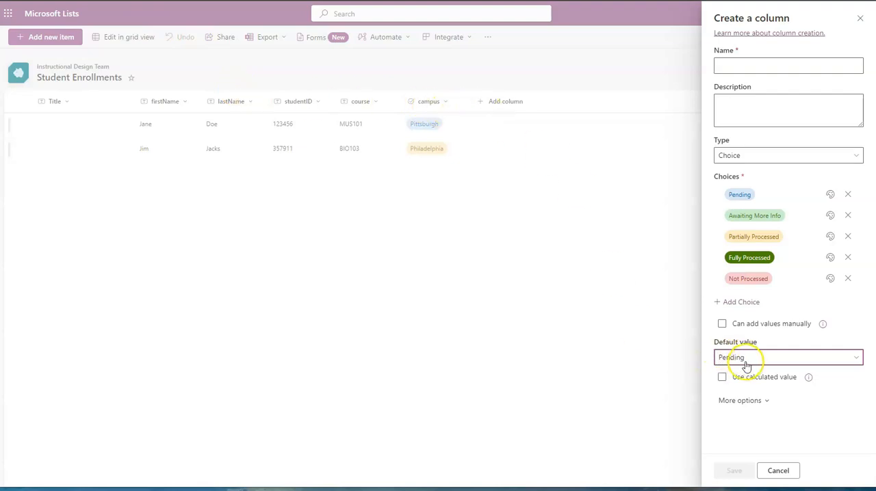
pyautogui.click(789, 66)
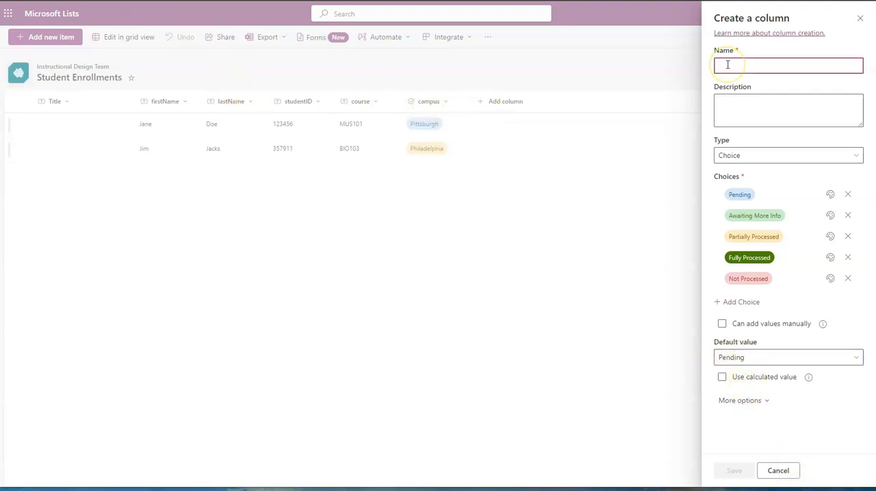
pyautogui.write('Status')
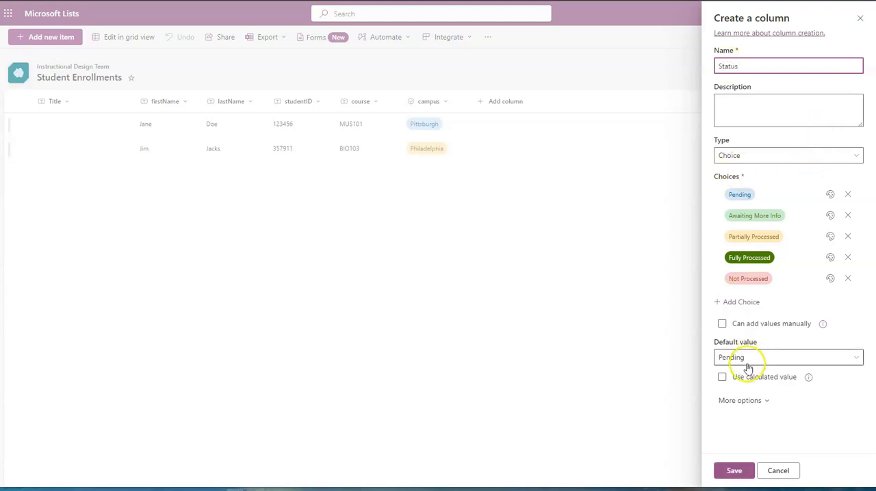
pyautogui.click(734, 471)
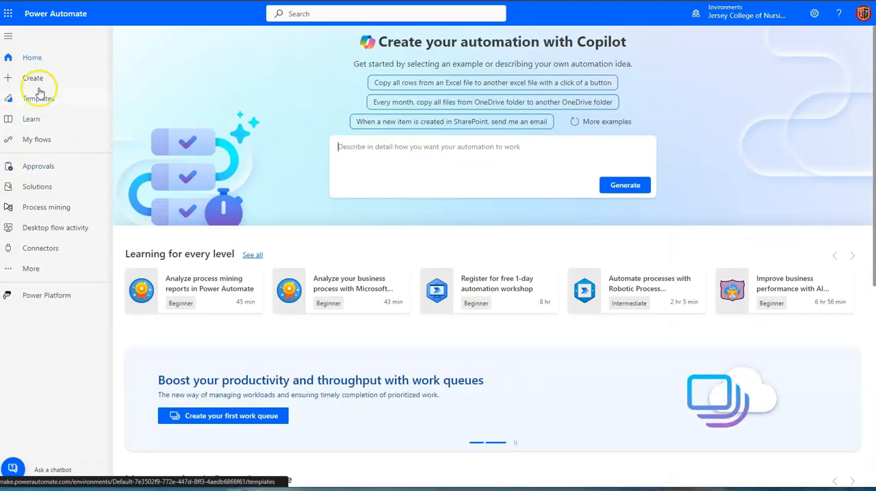
# Step: Start an automated cloud flow named 'Status Update - Student Enrollments' and search for its SharePoint trigger
pyautogui.click(33, 78)
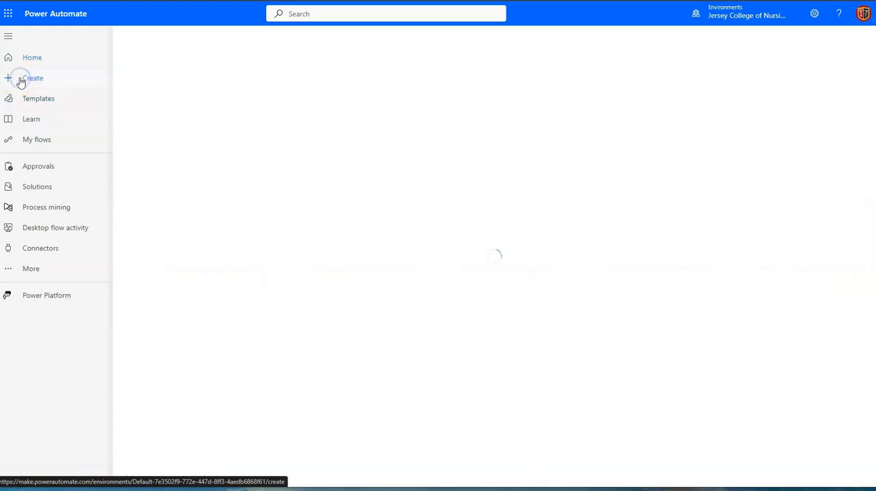
pyautogui.click(33, 78)
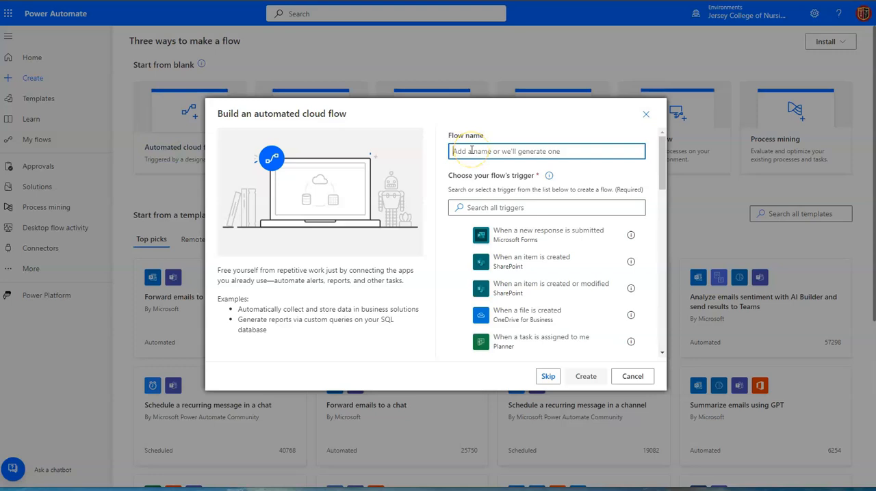
pyautogui.write('Status Update - Student Enrollments')
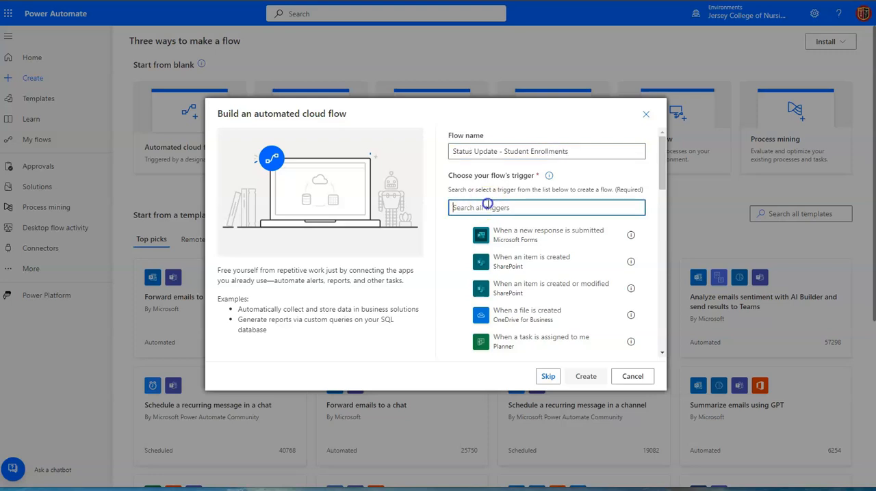
pyautogui.click(487, 208)
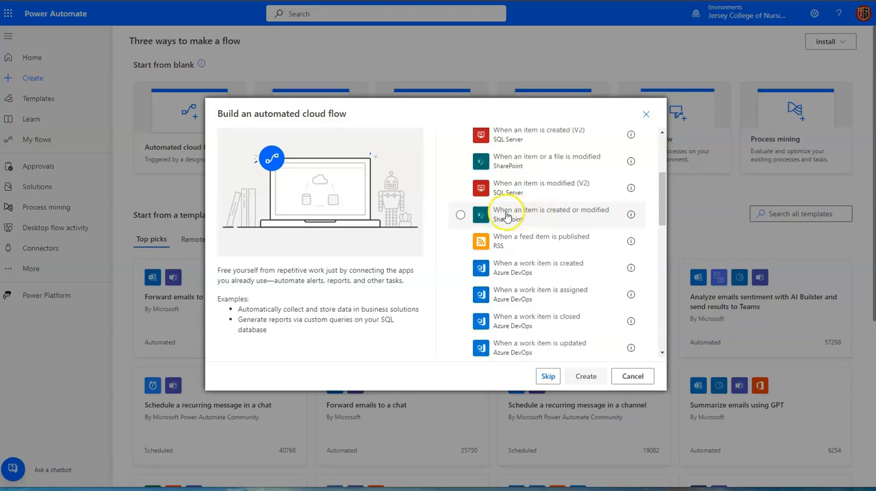
pyautogui.moveTo(548, 216)
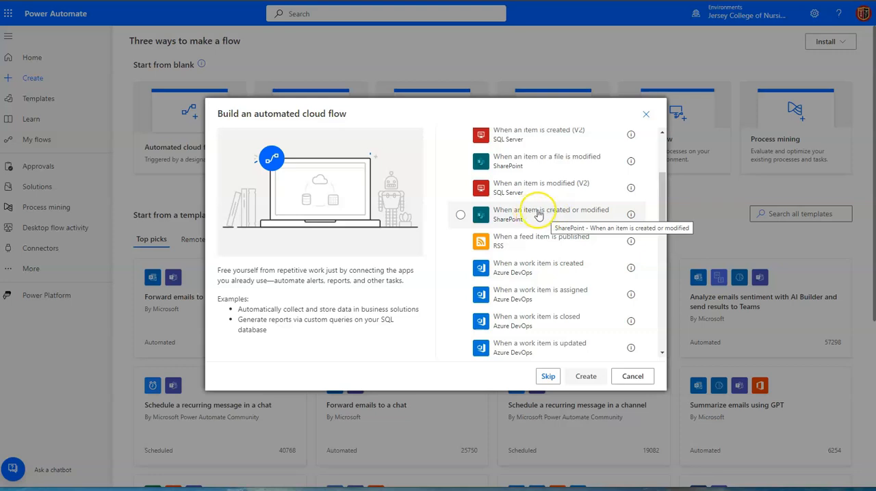
pyautogui.moveTo(586, 217)
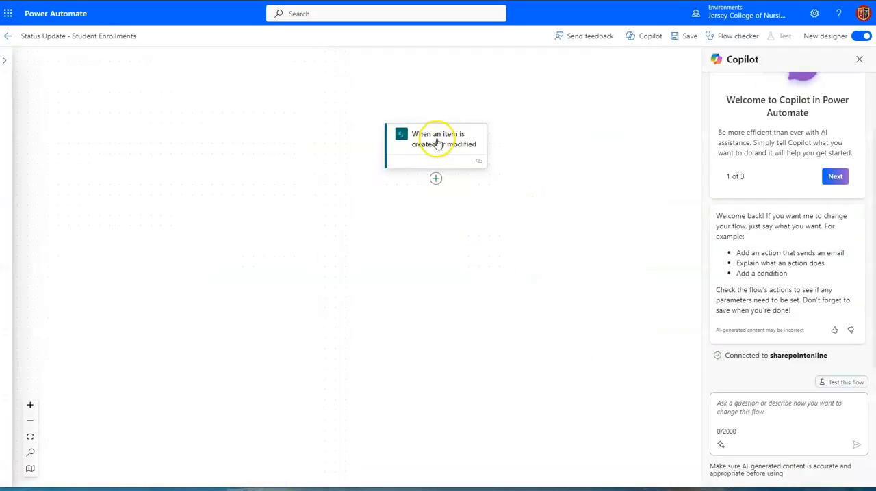
# Step: Point the trigger at the Student Enrollments list on the Instructional Design Team site
pyautogui.click(435, 140)
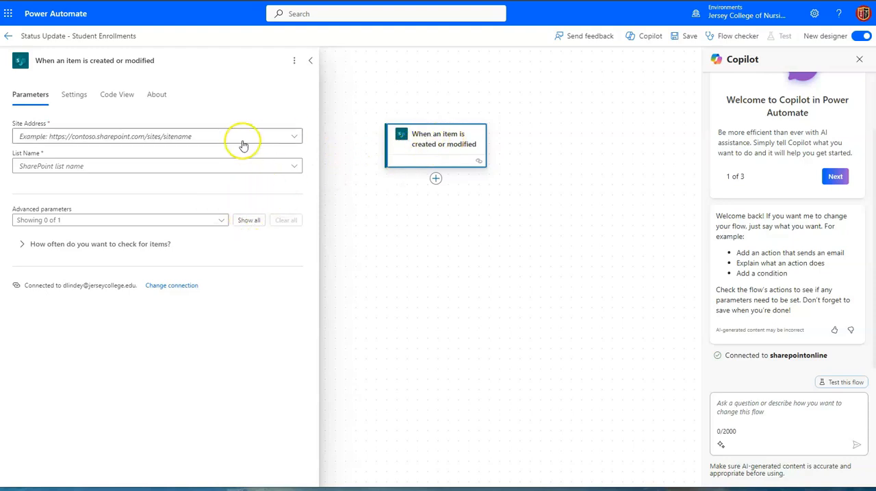
pyautogui.moveTo(115, 136)
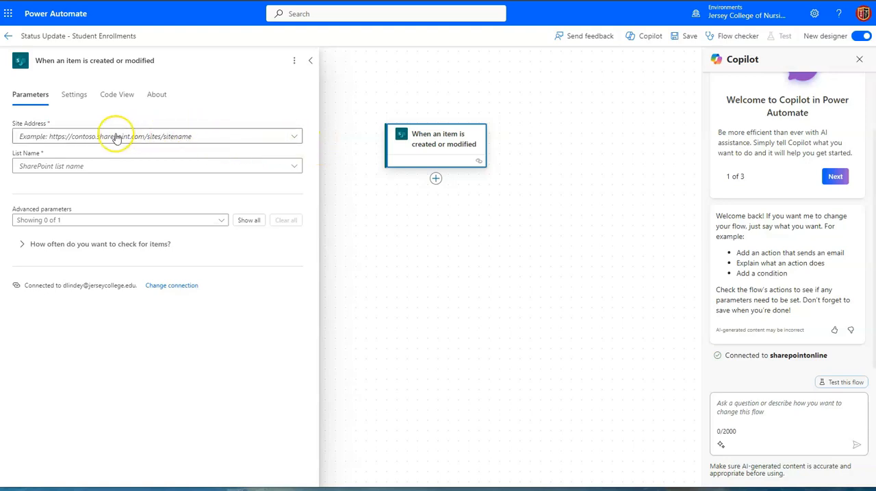
pyautogui.moveTo(121, 136)
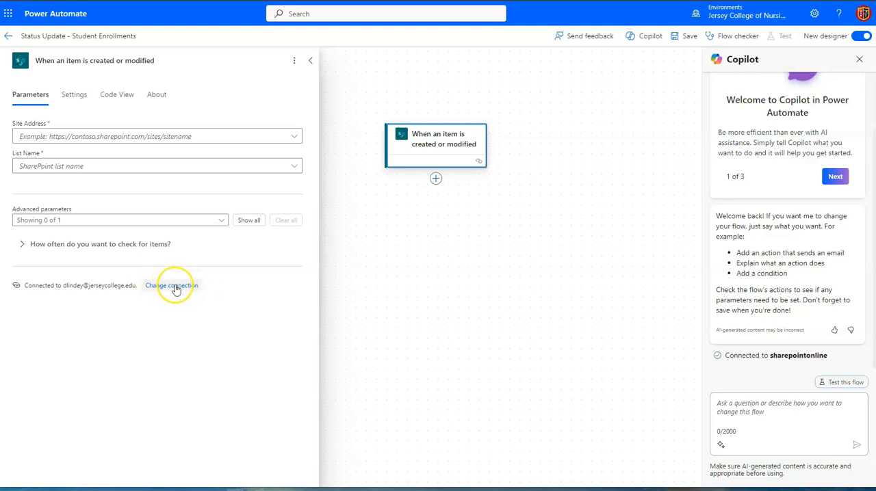
pyautogui.click(156, 136)
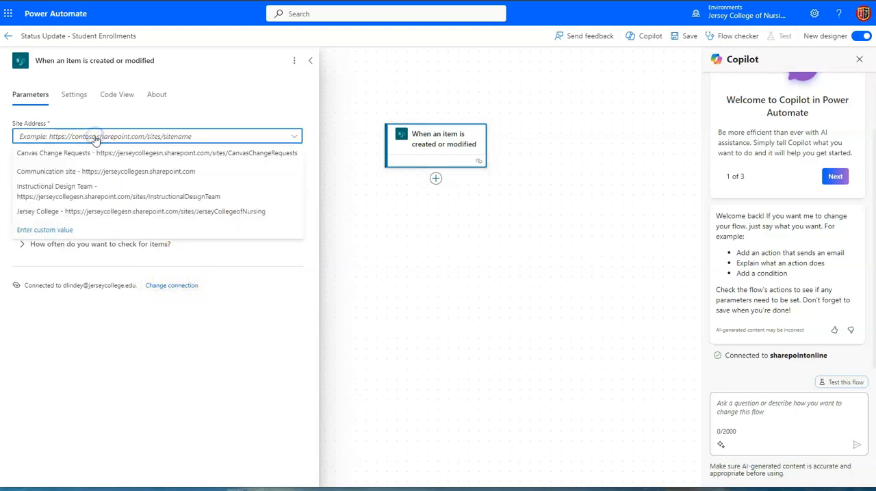
pyautogui.click(118, 191)
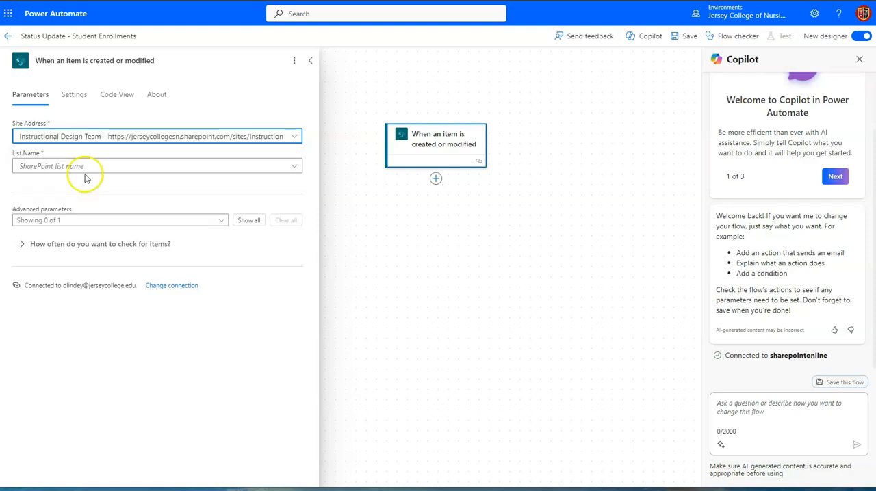
pyautogui.click(156, 166)
pyautogui.write('Student Enrollments')
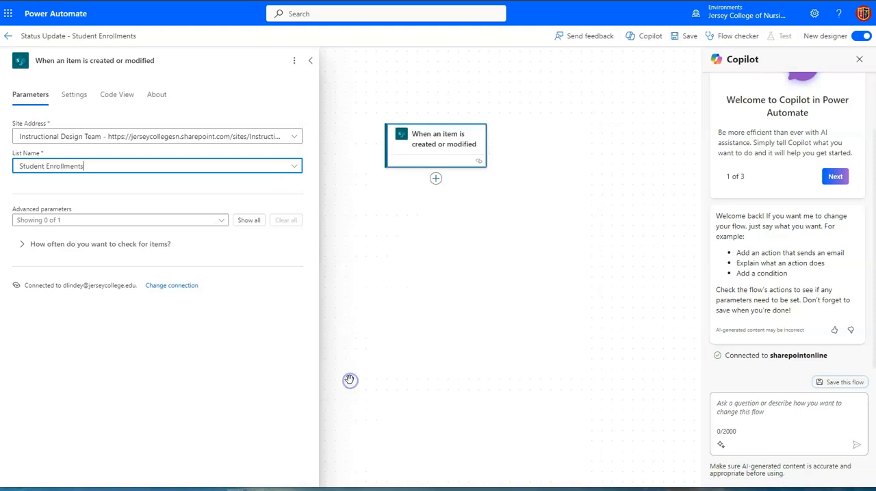
pyautogui.click(435, 178)
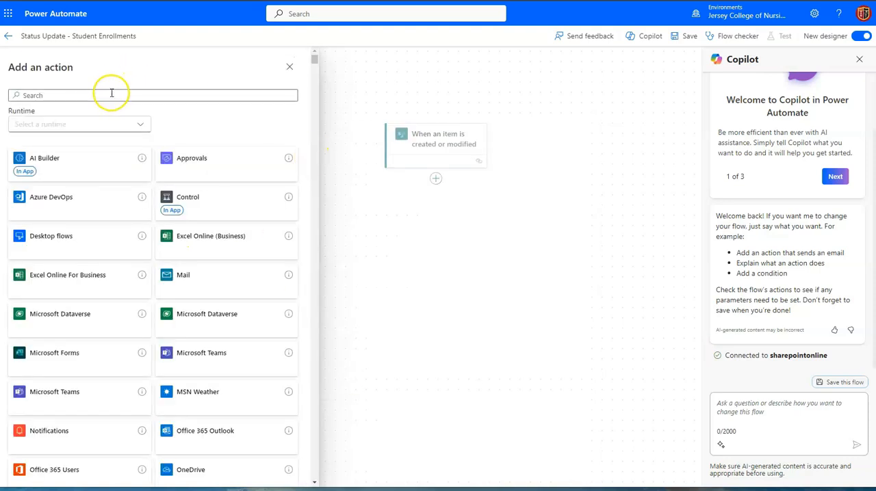
# Step: Search 'send an email' and add the Office 365 Outlook Send an email (V2) action
pyautogui.click(110, 96)
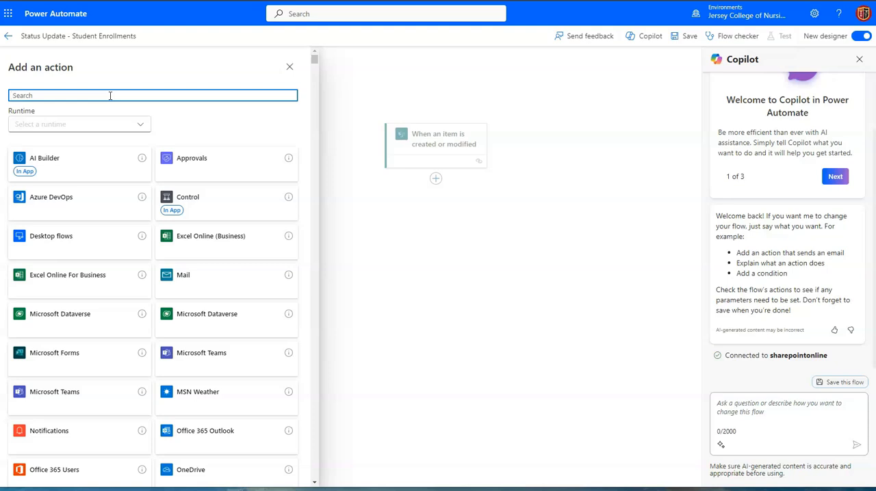
pyautogui.write('send an email')
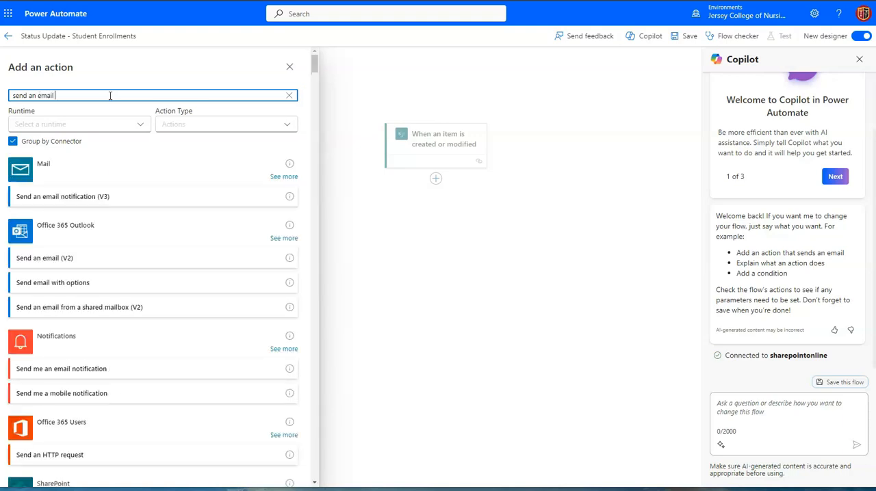
pyautogui.moveTo(50, 263)
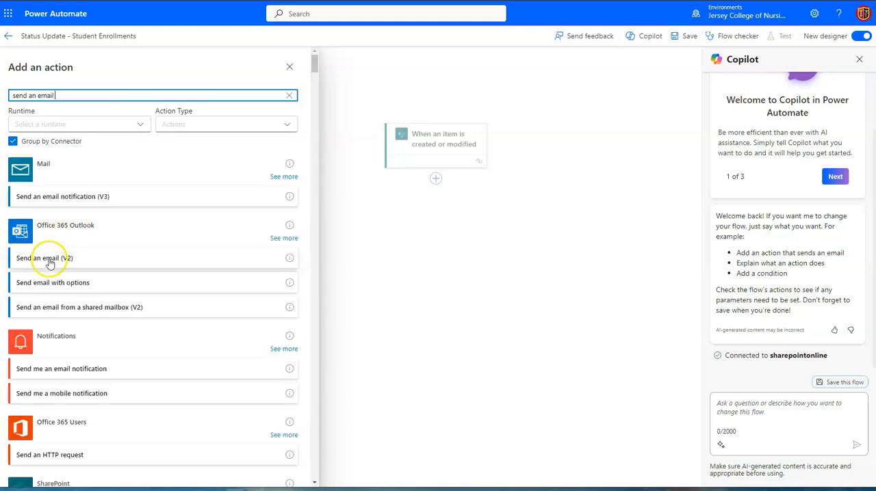
pyautogui.click(44, 258)
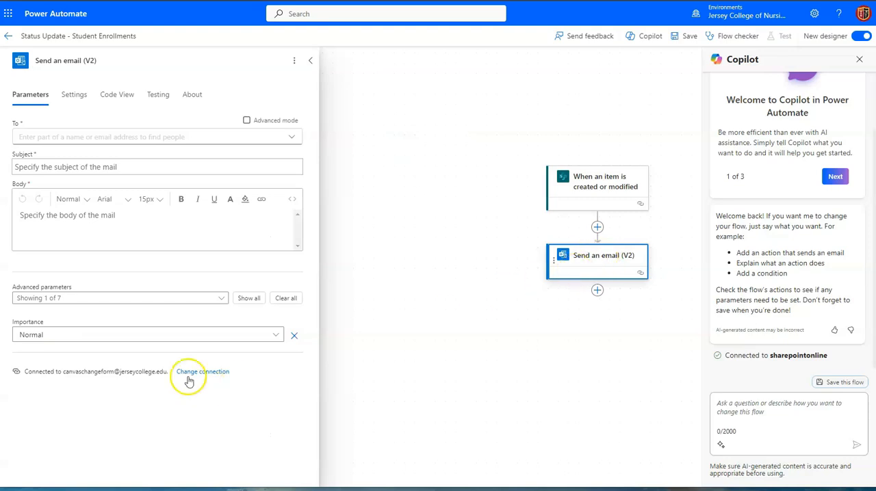
pyautogui.moveTo(97, 381)
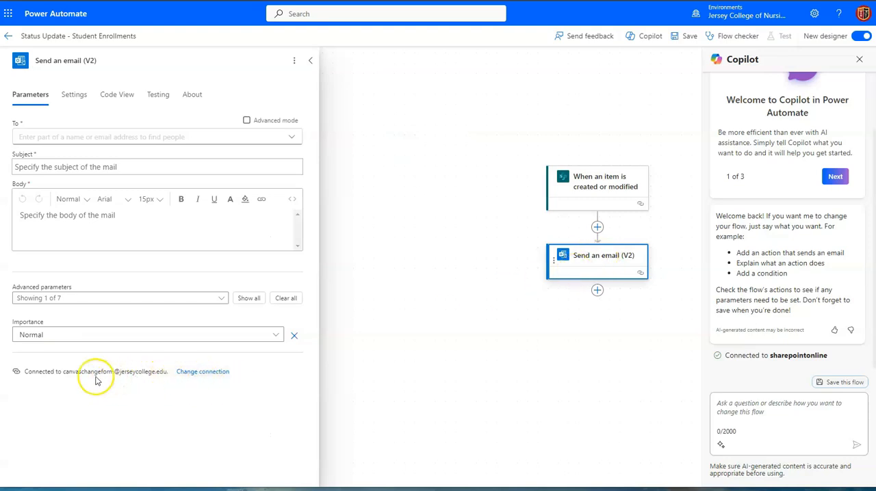
pyautogui.moveTo(89, 381)
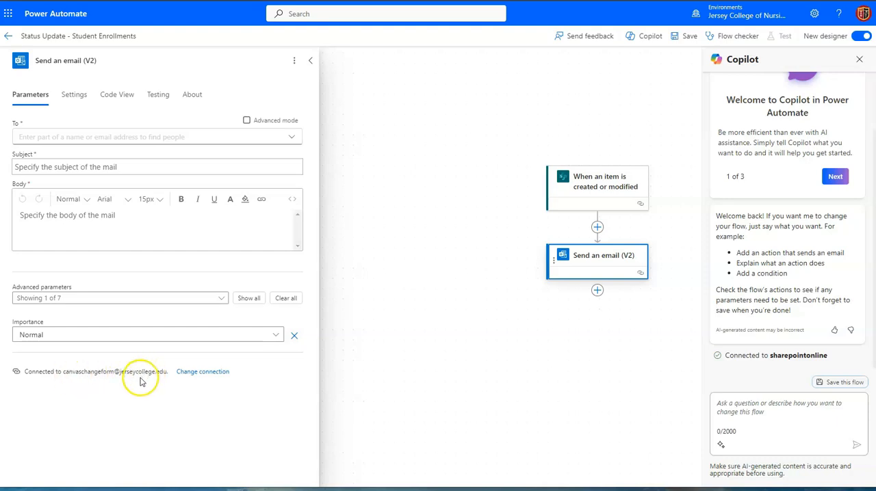
pyautogui.moveTo(219, 335)
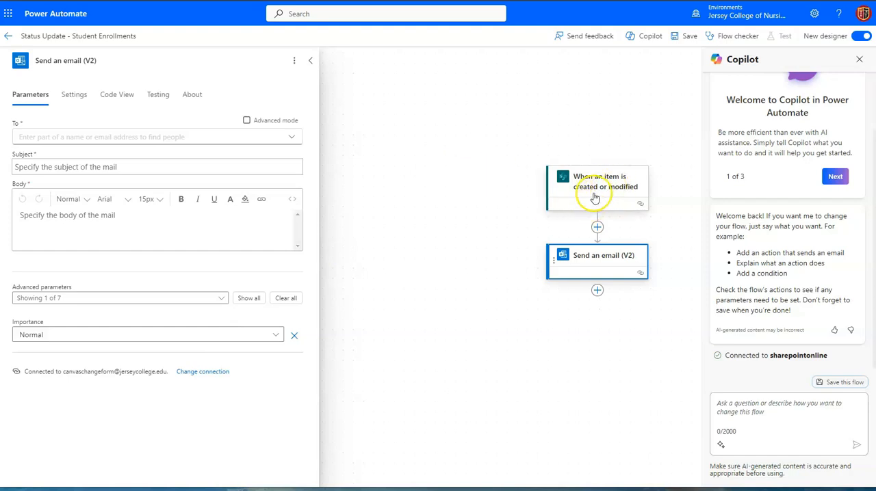
pyautogui.moveTo(572, 198)
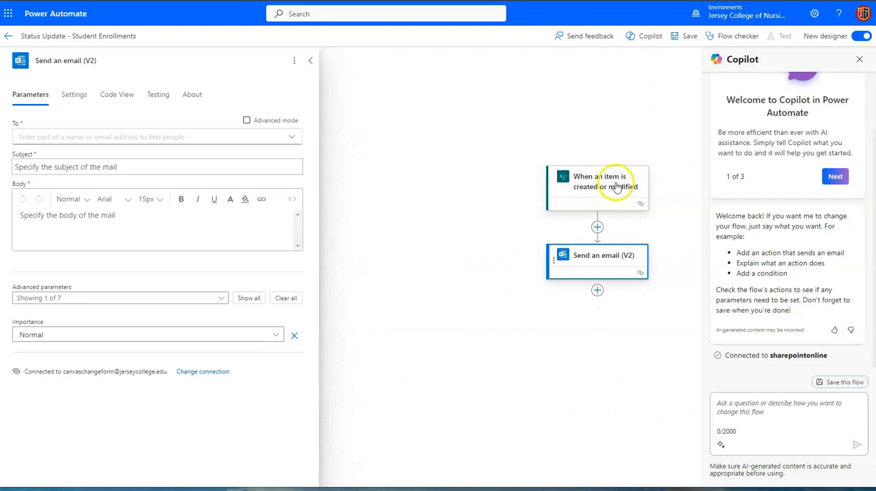
pyautogui.moveTo(582, 189)
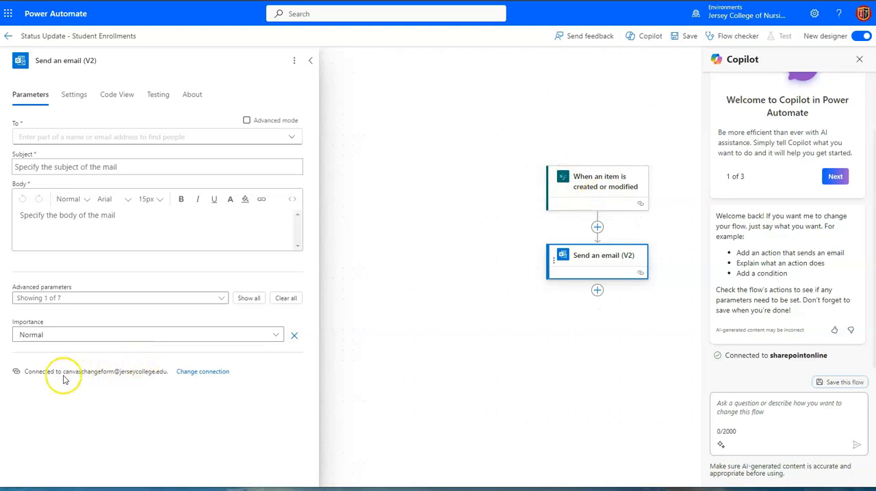
pyautogui.moveTo(83, 380)
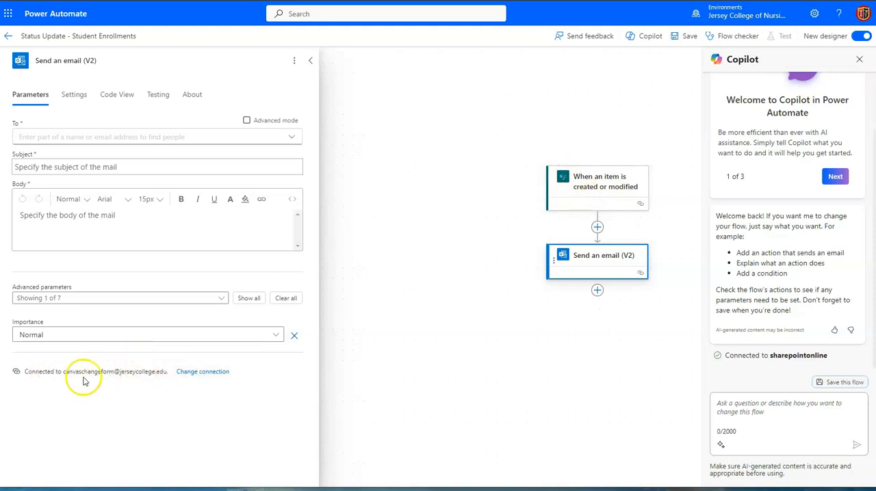
pyautogui.moveTo(112, 373)
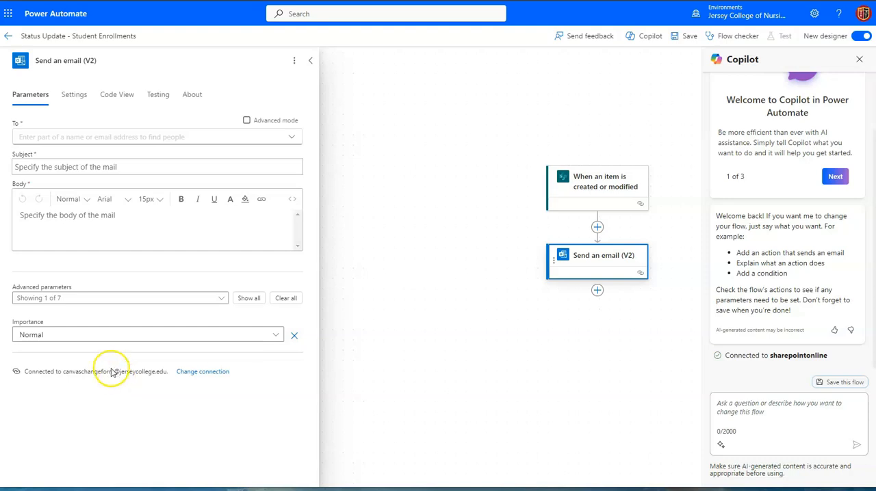
pyautogui.moveTo(169, 375)
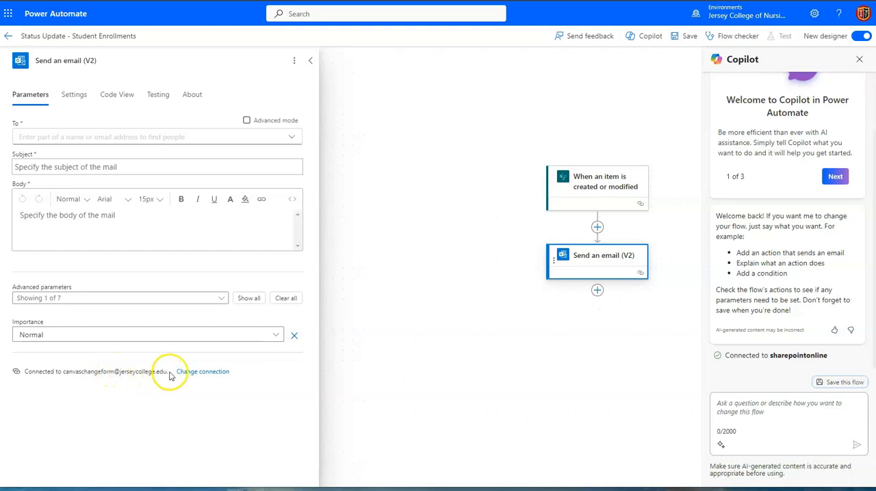
pyautogui.moveTo(597, 267)
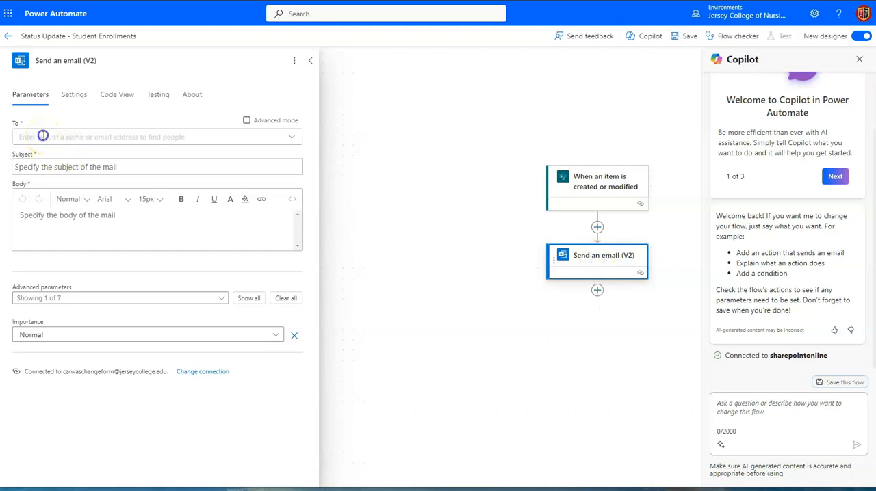
# Step: Set the To field to accept dynamic content and list the trigger's values for the recipient
pyautogui.click(157, 136)
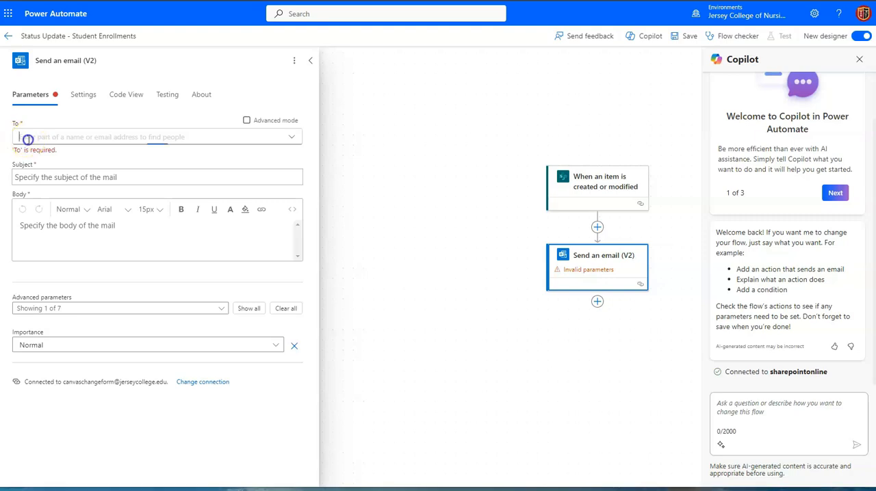
pyautogui.click(137, 136)
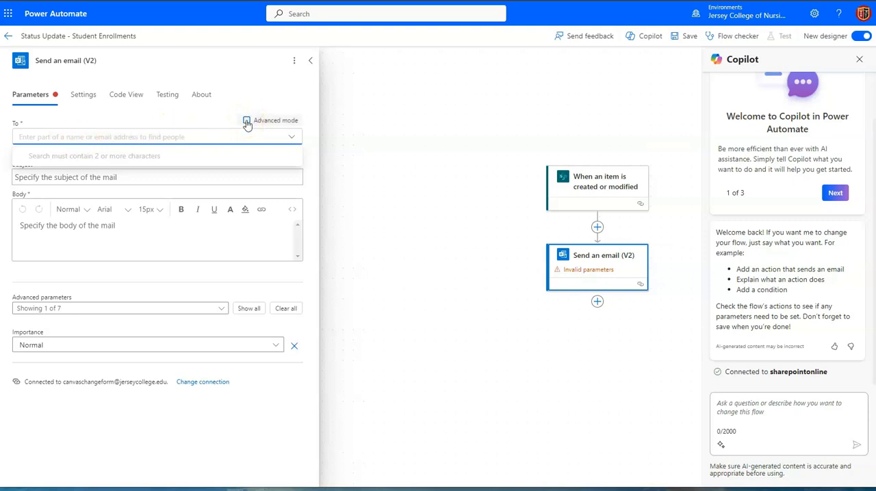
pyautogui.click(247, 121)
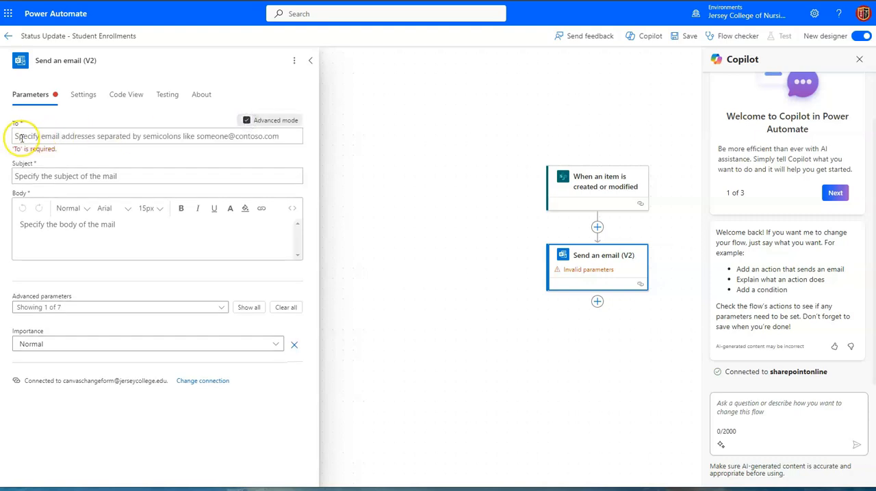
pyautogui.click(137, 135)
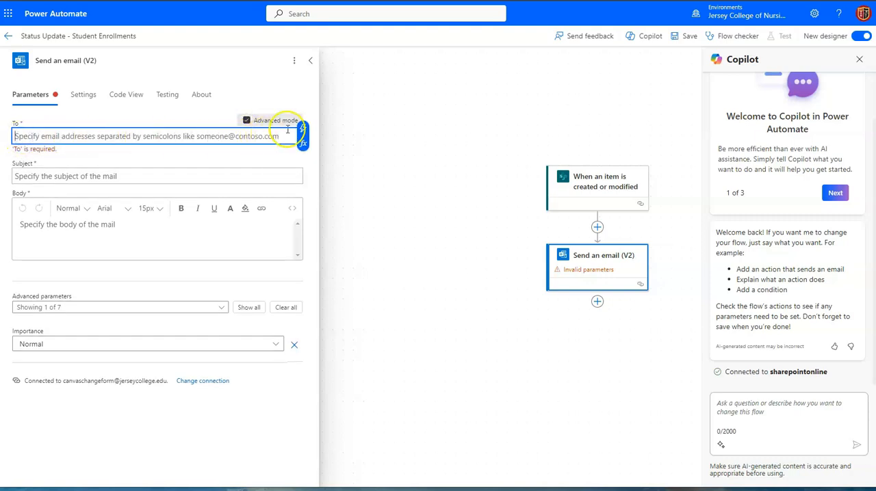
pyautogui.click(303, 136)
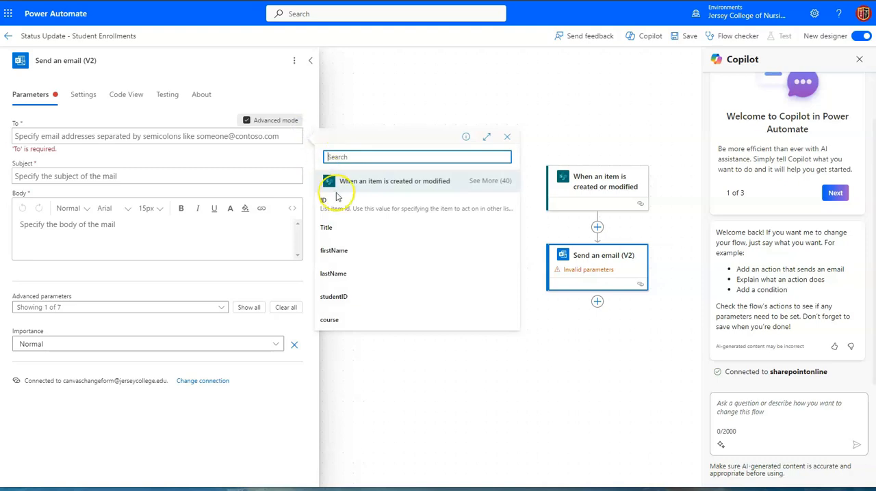
pyautogui.moveTo(495, 190)
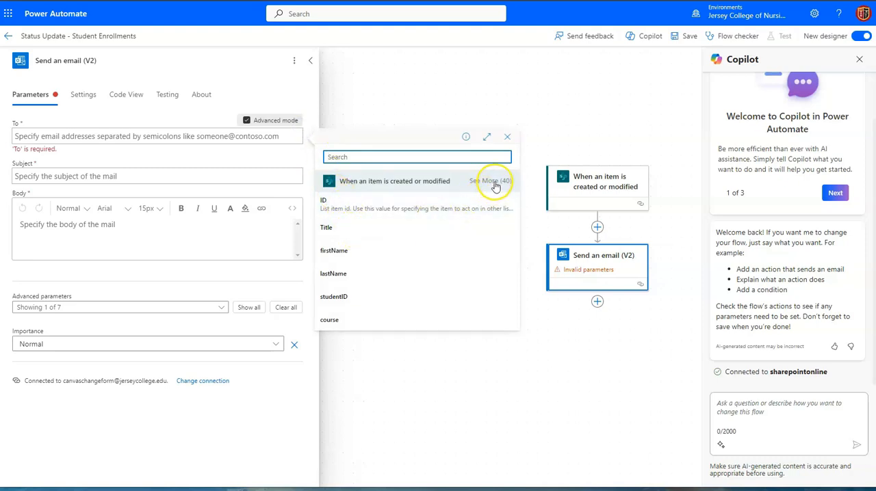
pyautogui.moveTo(480, 186)
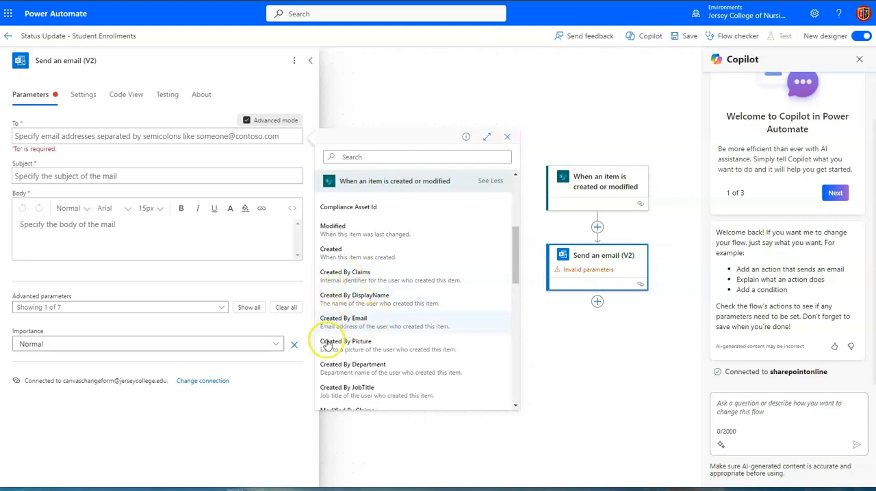
pyautogui.moveTo(432, 331)
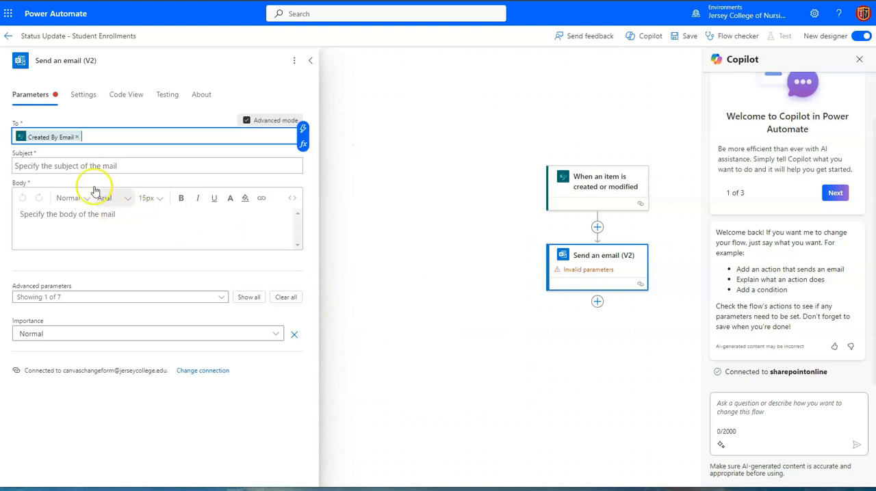
# Step: Set the subject to 'Request Update:' followed by the lastName dynamic value
pyautogui.click(158, 166)
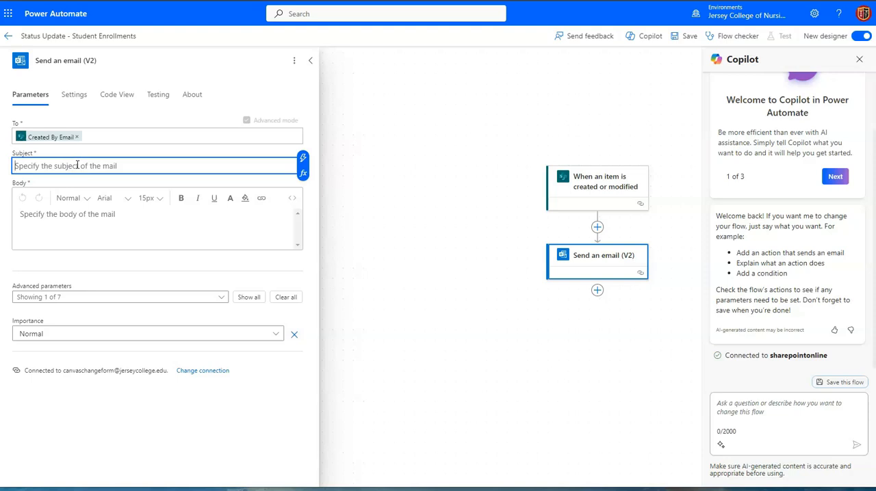
pyautogui.write('Req')
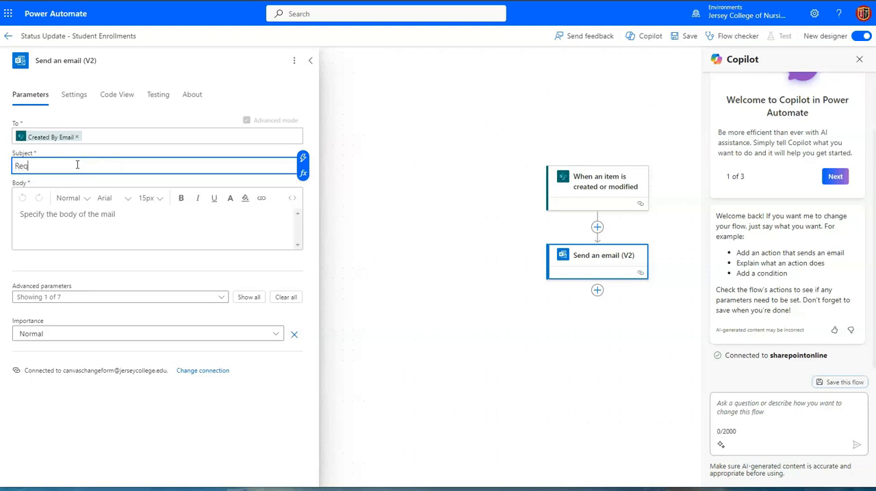
pyautogui.write('Request Update:')
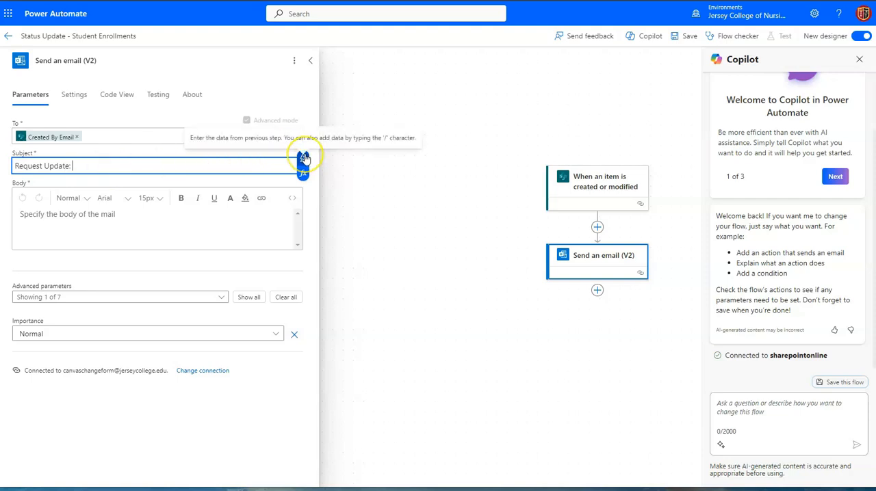
pyautogui.click(304, 159)
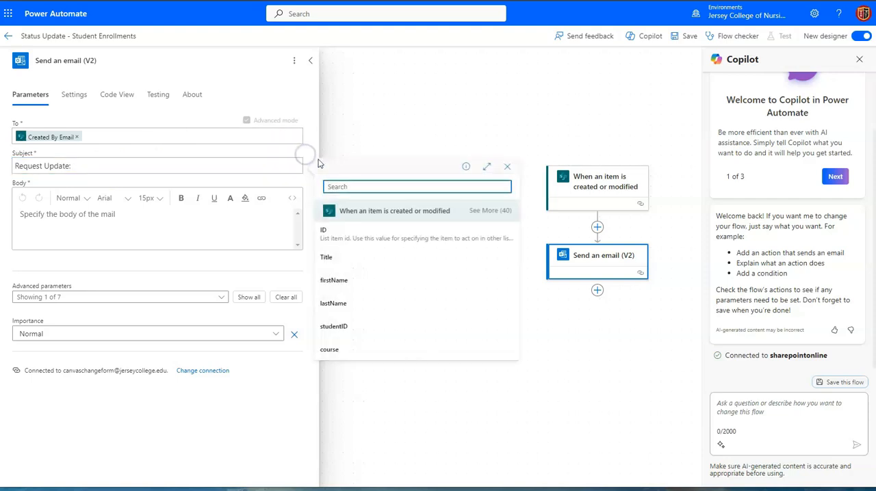
pyautogui.moveTo(345, 292)
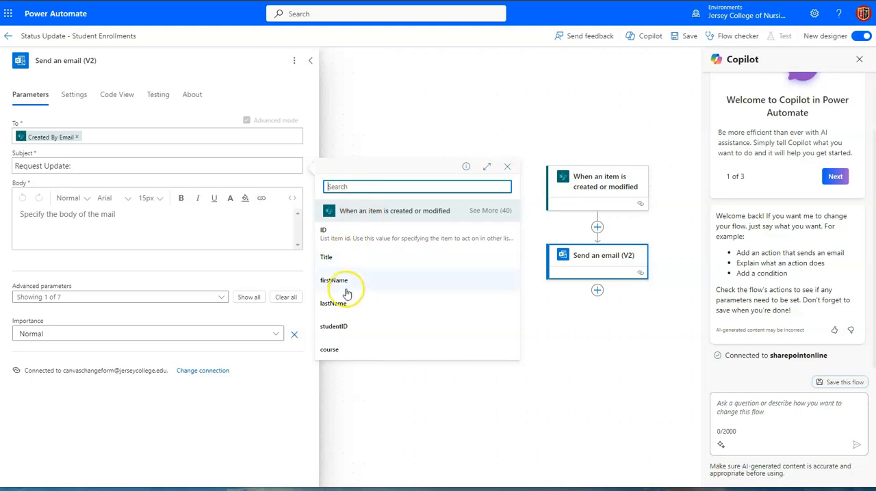
pyautogui.moveTo(364, 285)
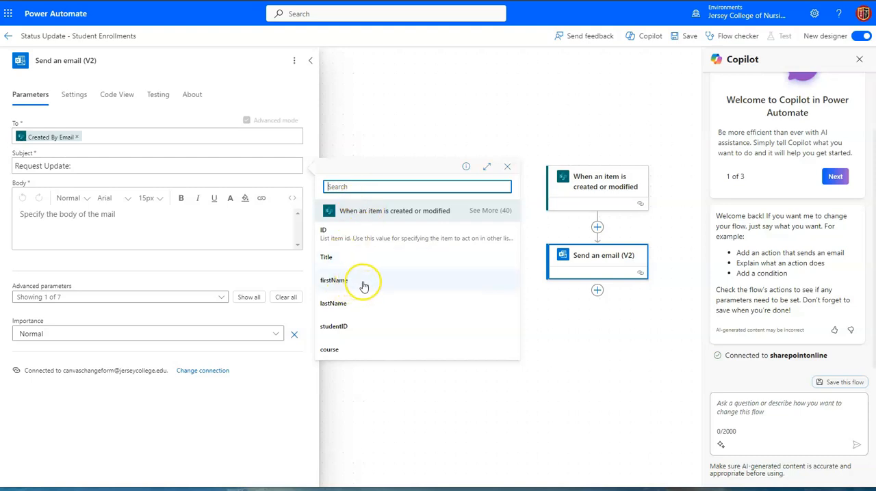
pyautogui.moveTo(358, 298)
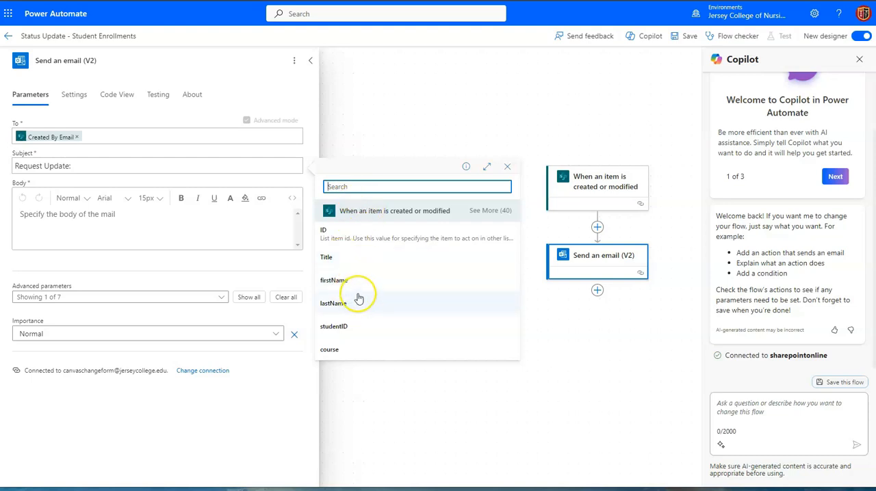
pyautogui.moveTo(332, 260)
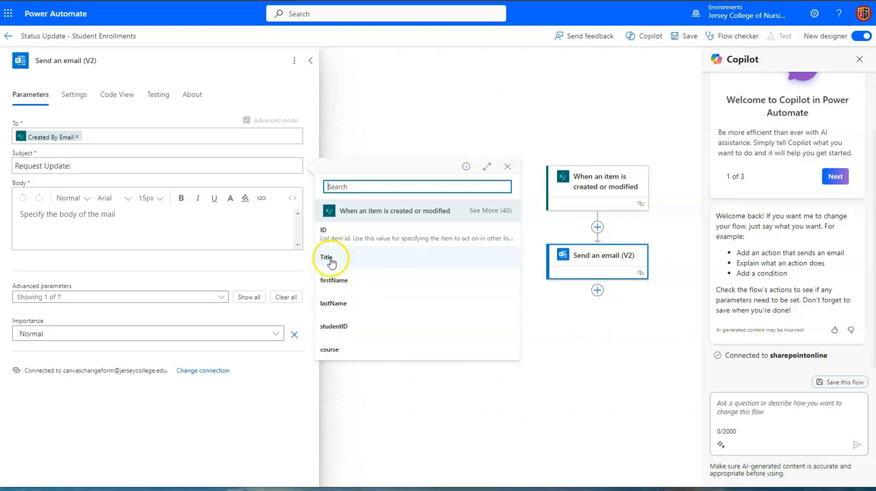
pyautogui.moveTo(353, 288)
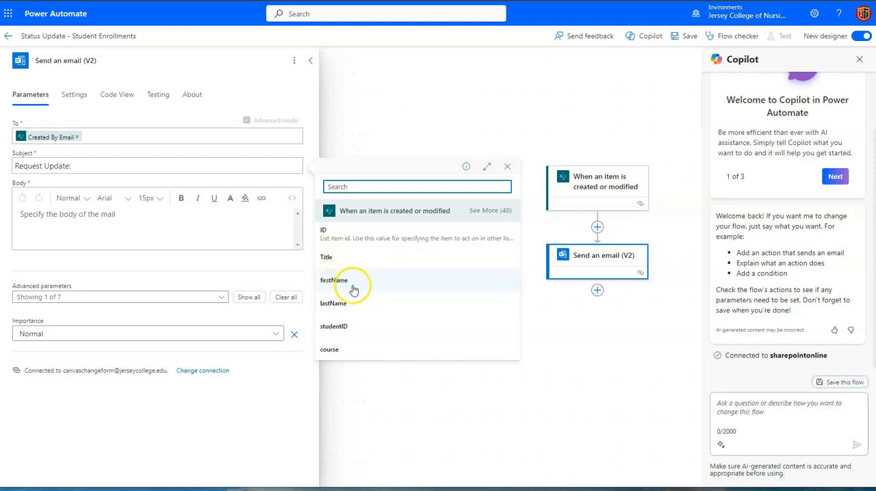
pyautogui.moveTo(347, 304)
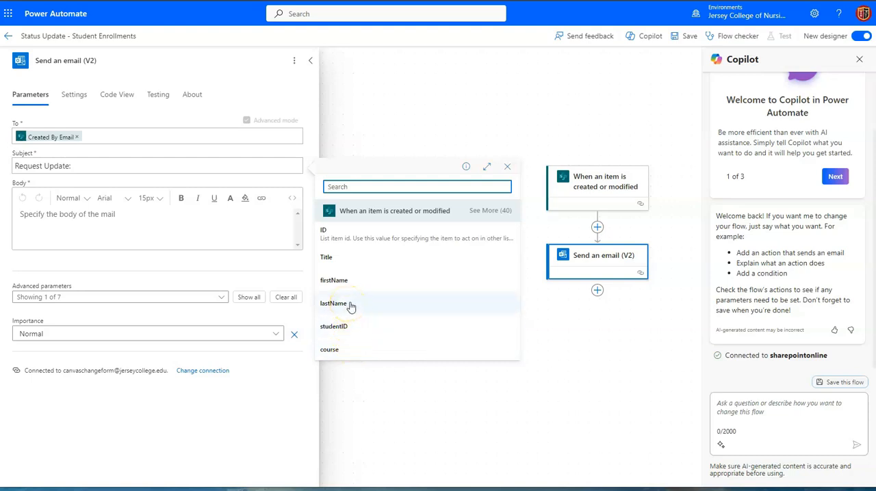
pyautogui.click(334, 304)
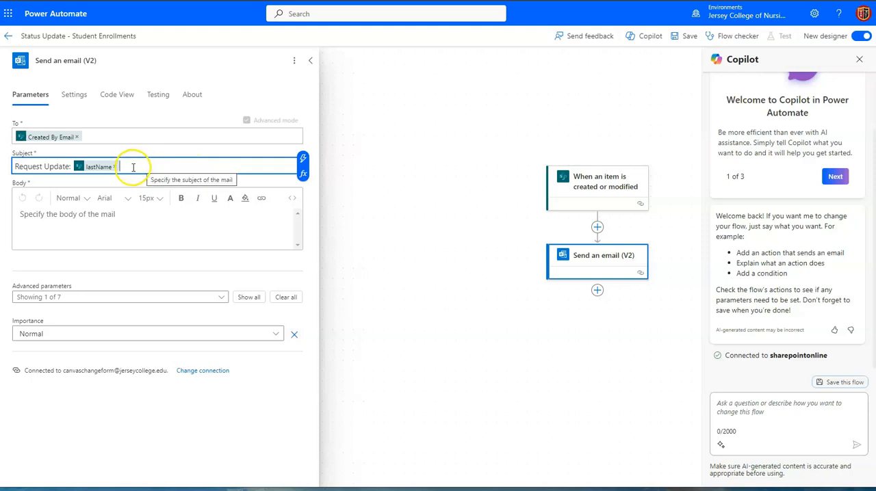
pyautogui.moveTo(132, 221)
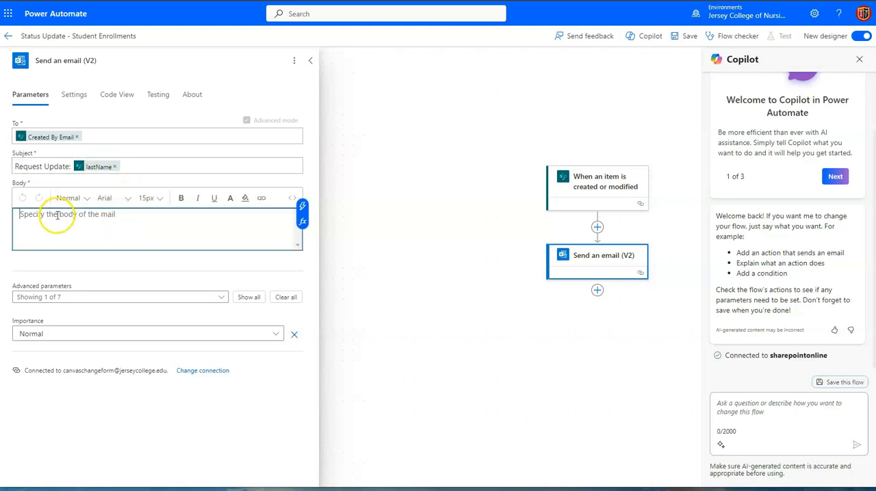
# Step: Write the body 'Hello' plus Created By Email, then 'The status of this request'
pyautogui.write('Hel')
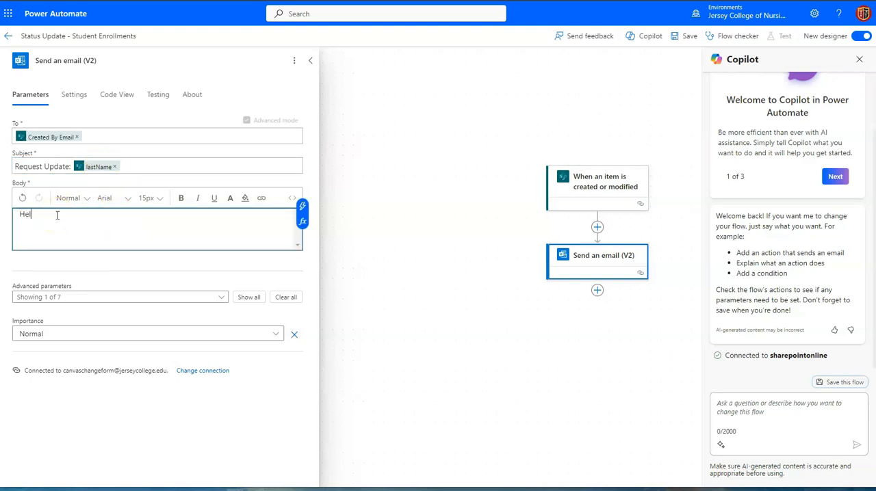
pyautogui.write('lo')
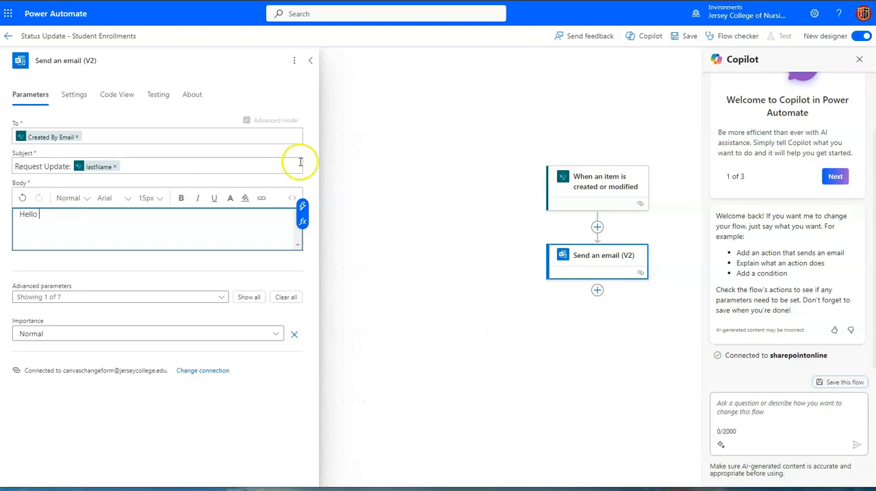
pyautogui.click(302, 214)
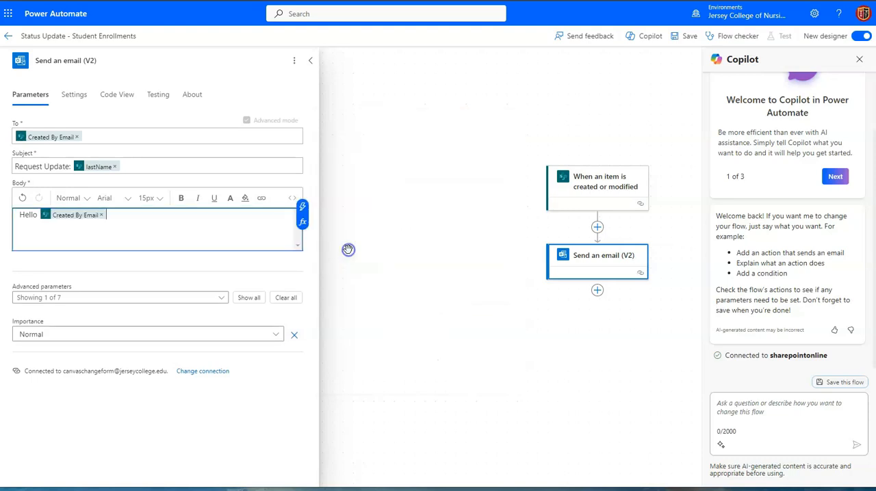
pyautogui.moveTo(128, 218)
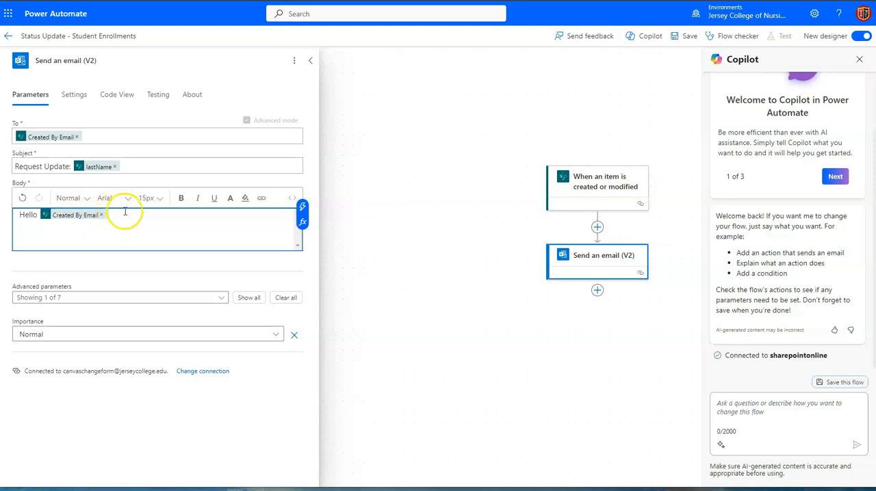
pyautogui.write('The')
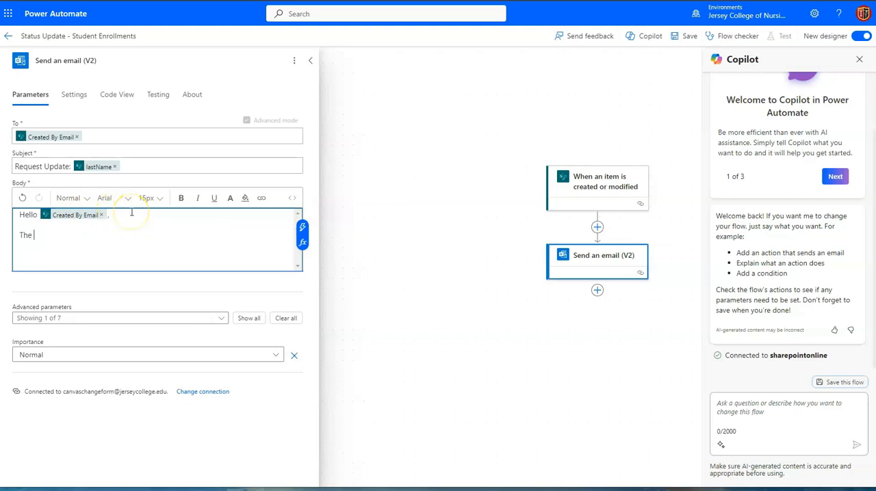
pyautogui.write('status of')
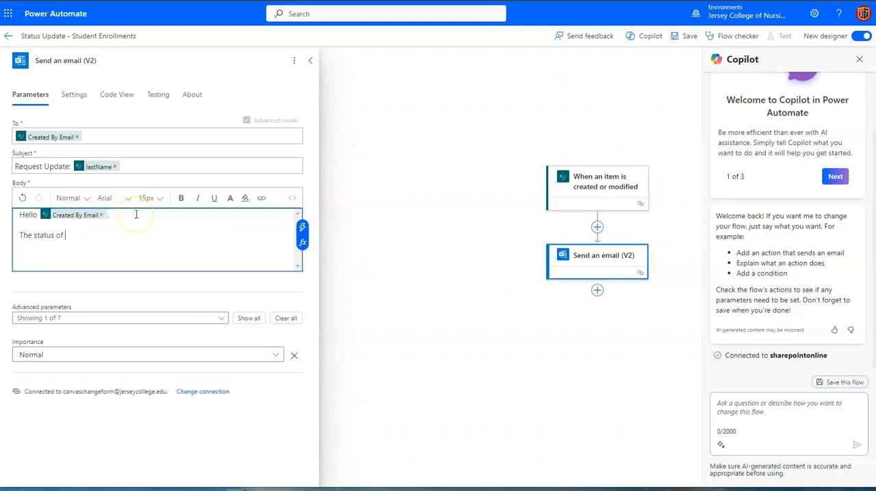
pyautogui.write('this request is:')
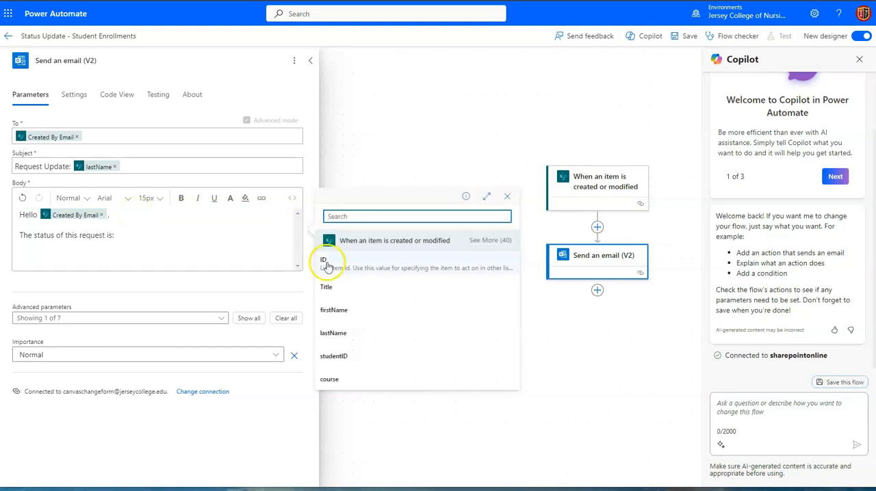
# Step: End the body line 'The status of this request is:' with the dynamic Status Value field
pyautogui.click(491, 241)
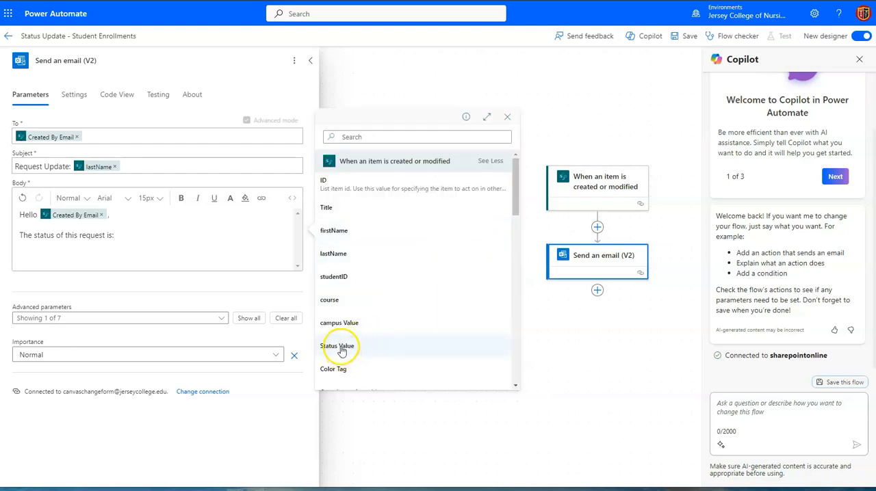
pyautogui.click(340, 345)
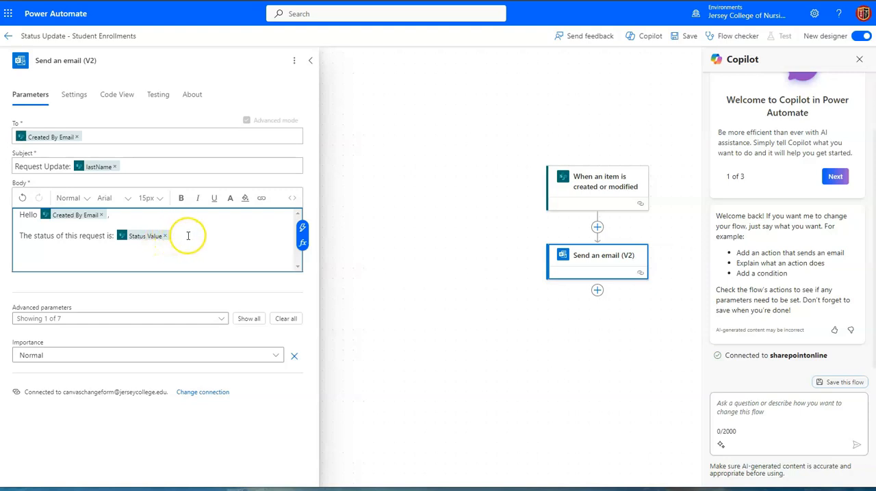
pyautogui.moveTo(186, 237)
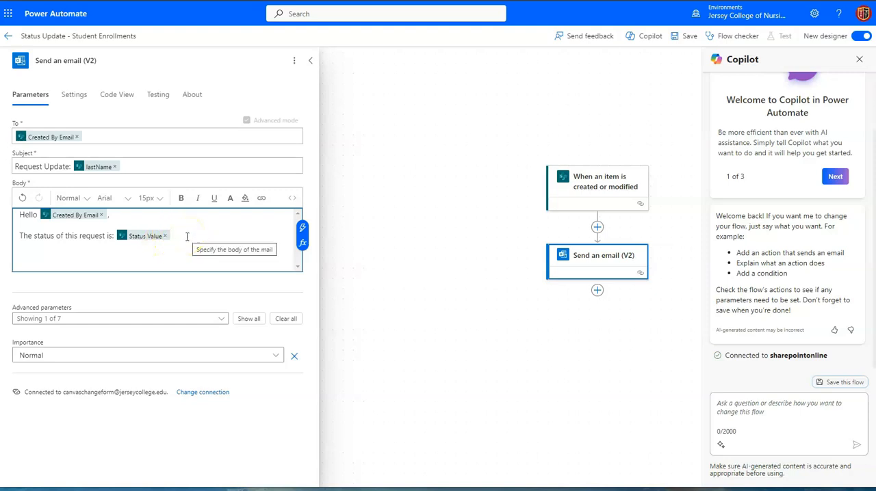
pyautogui.write(' .')
pyautogui.press('enter')
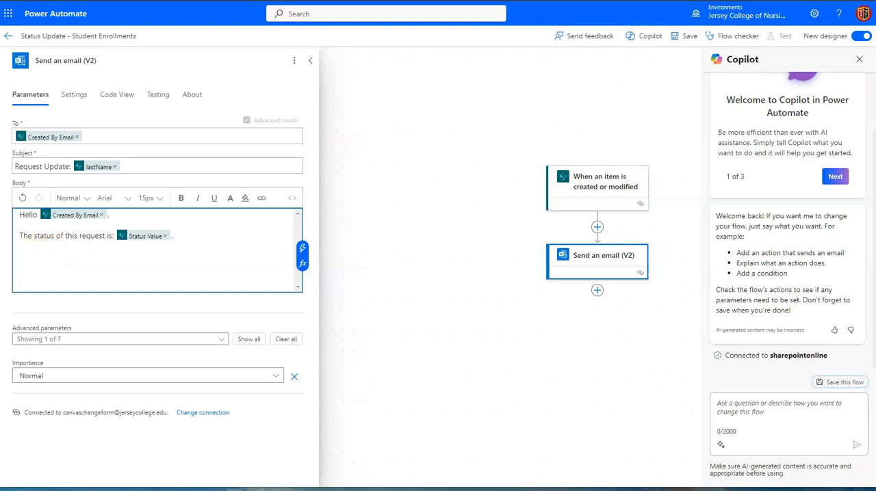
pyautogui.moveTo(211, 367)
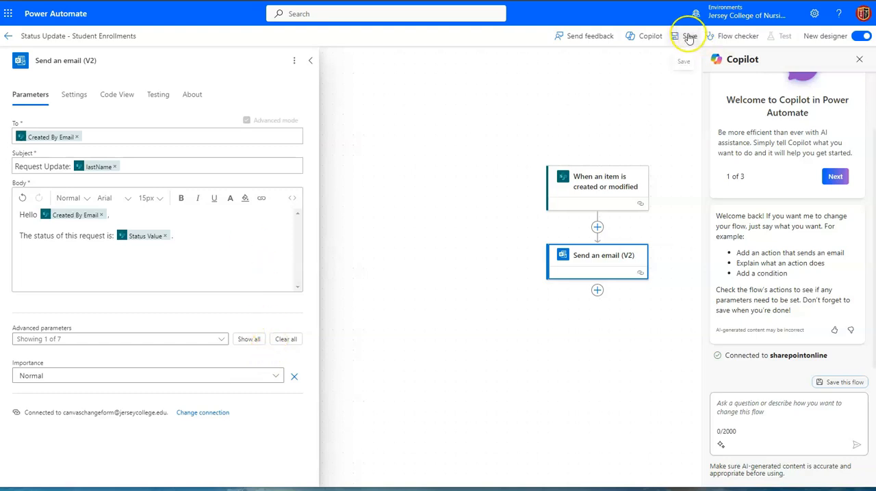
# Step: Save the flow with its configured Request Update email step
pyautogui.click(792, 36)
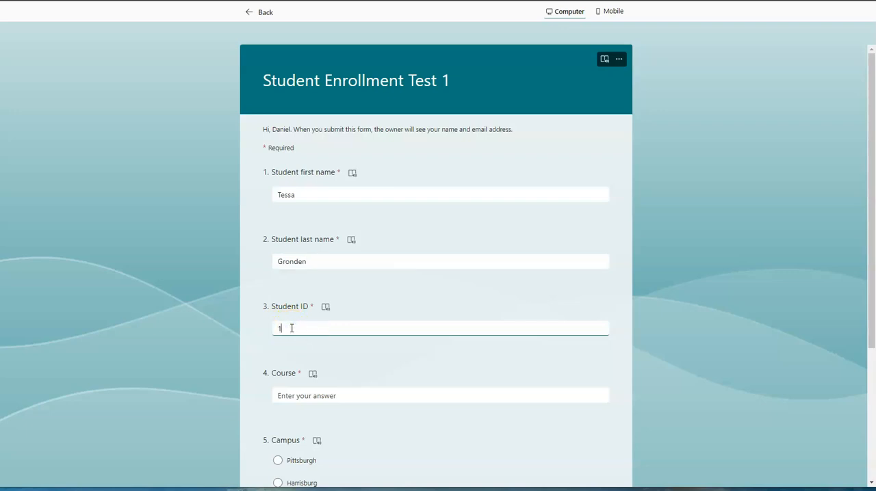
pyautogui.write('3579')
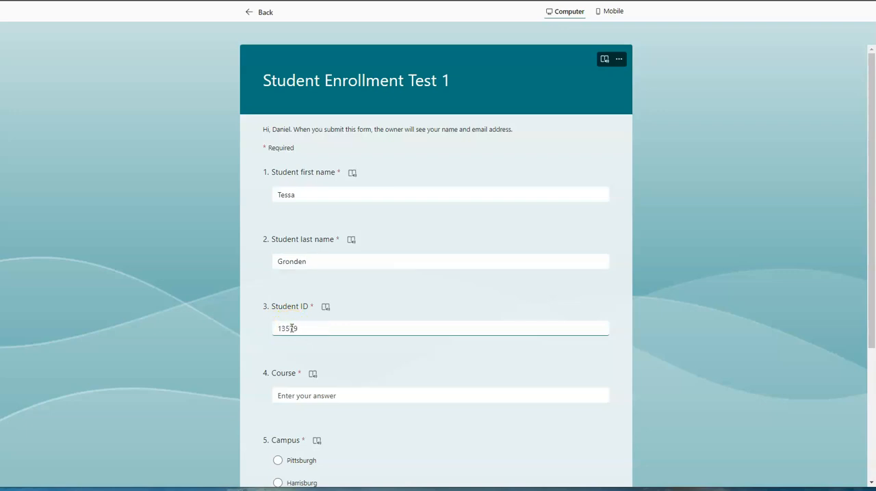
pyautogui.click(441, 395)
pyautogui.write('NUS105')
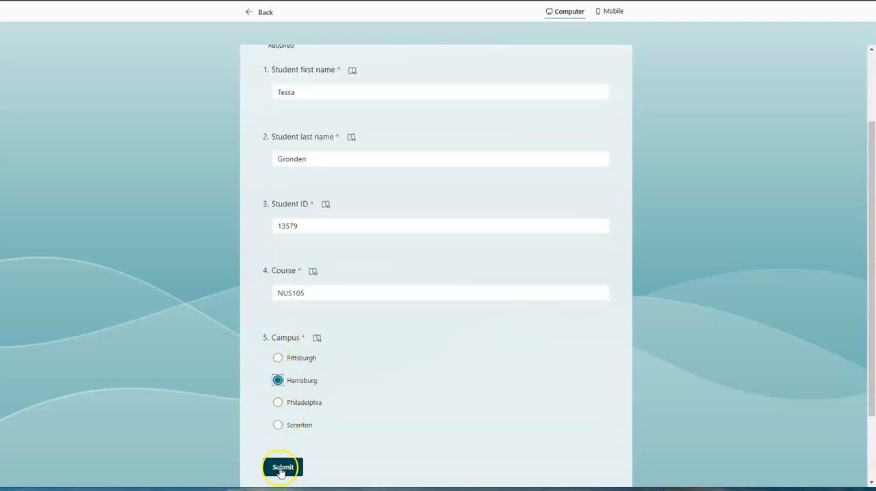
pyautogui.click(282, 468)
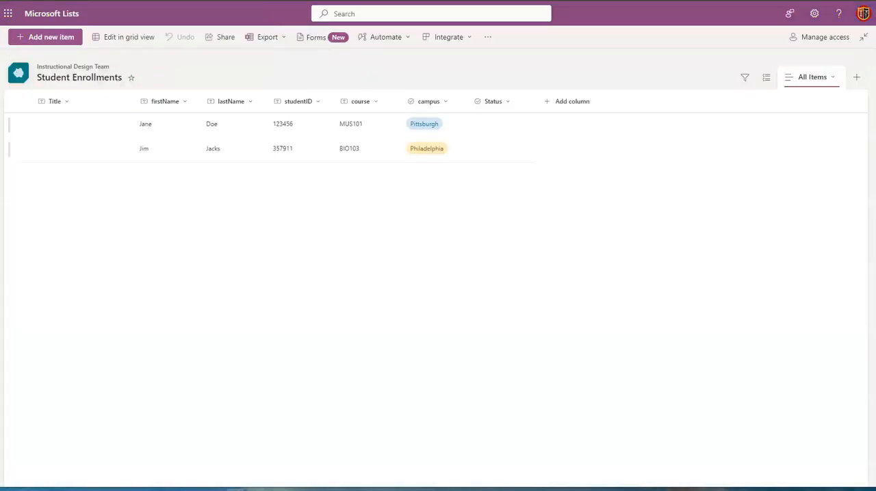
pyautogui.click(45, 36)
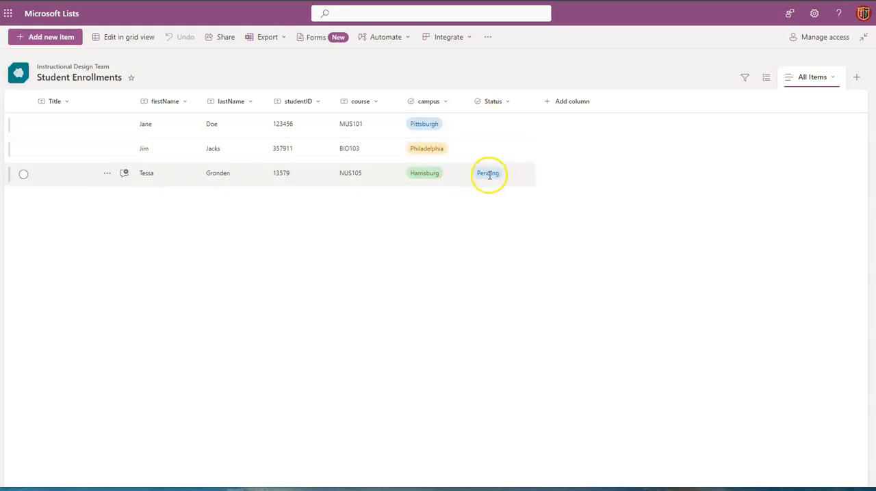
pyautogui.moveTo(486, 177)
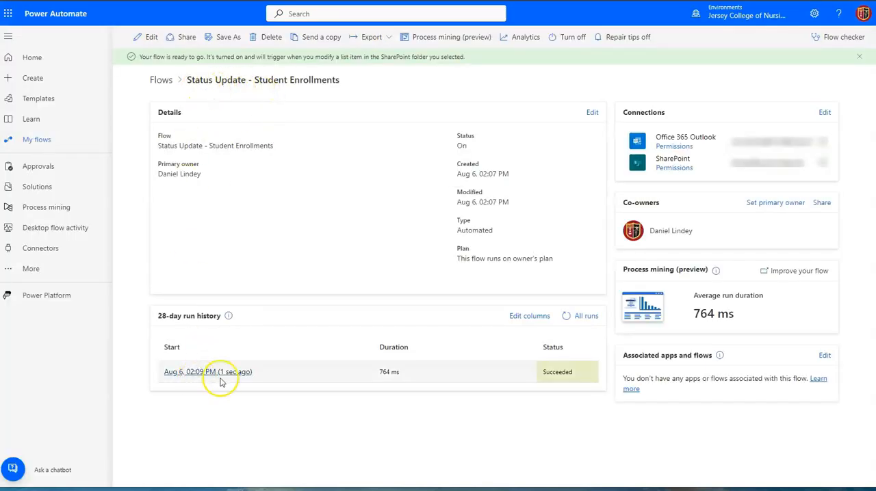
pyautogui.moveTo(509, 280)
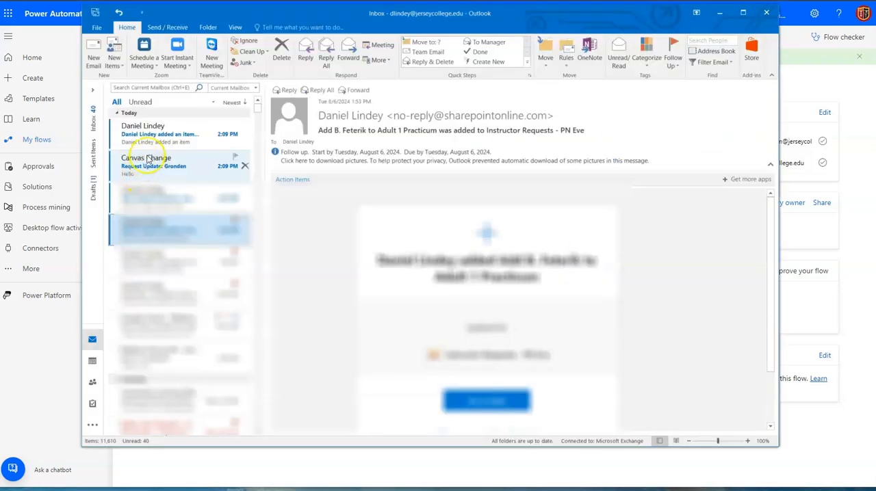
# Step: Read the item-added notification, then the 'Request Update: Gronden' email showing status Pending
pyautogui.click(159, 134)
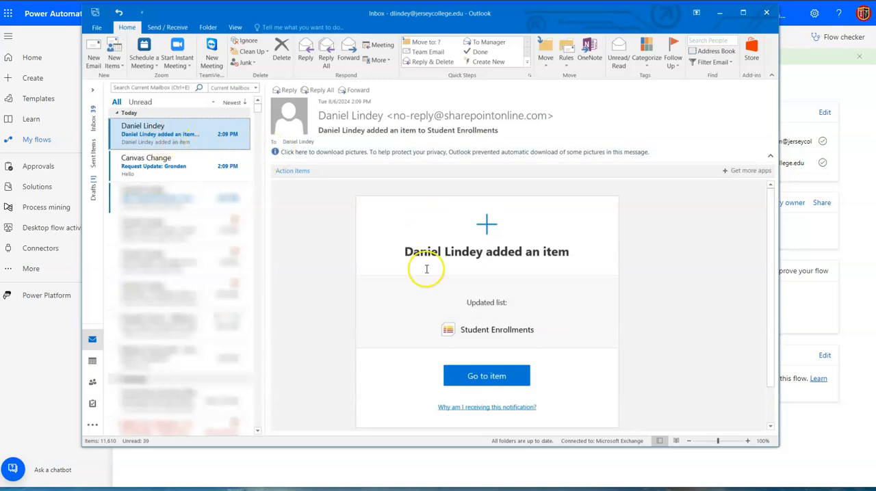
pyautogui.moveTo(446, 355)
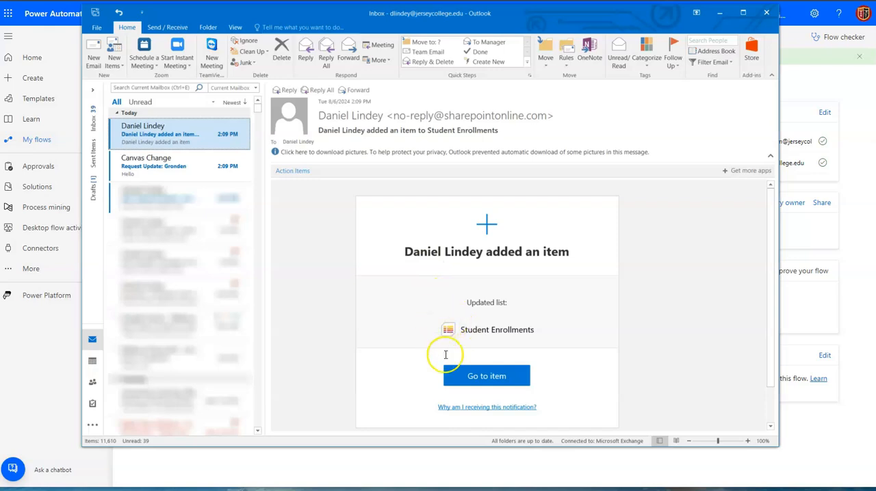
pyautogui.moveTo(512, 330)
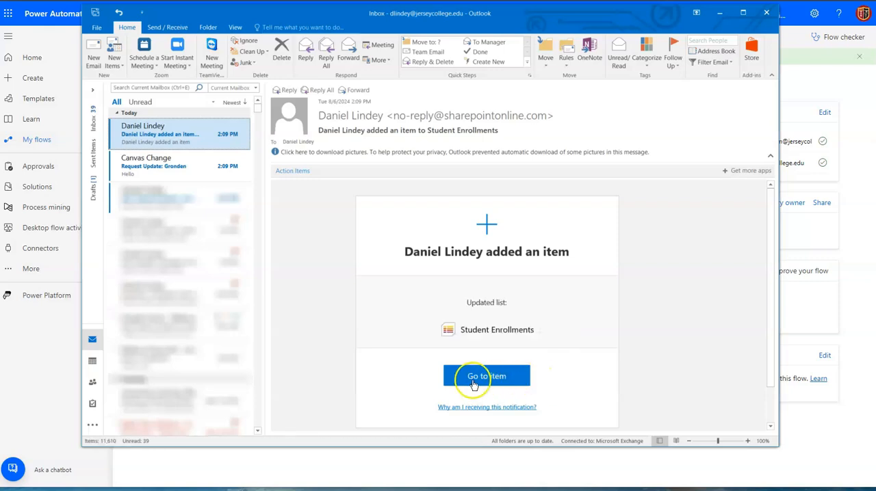
pyautogui.moveTo(486, 375)
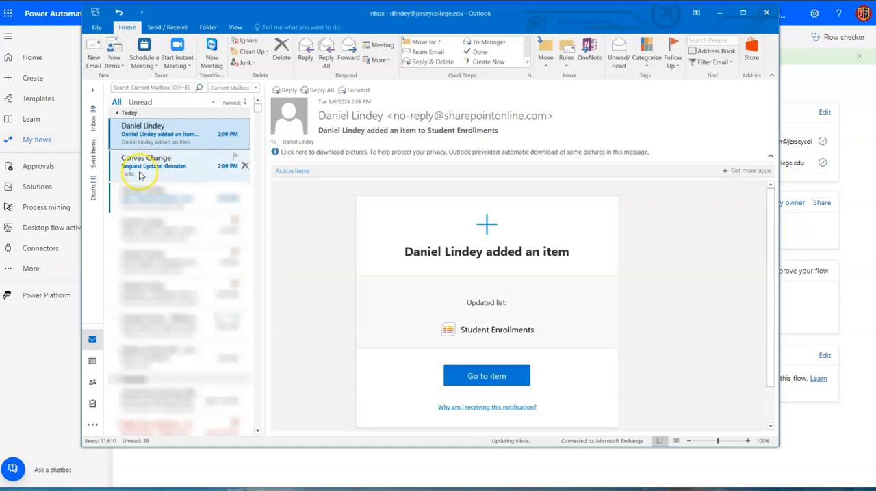
pyautogui.click(171, 166)
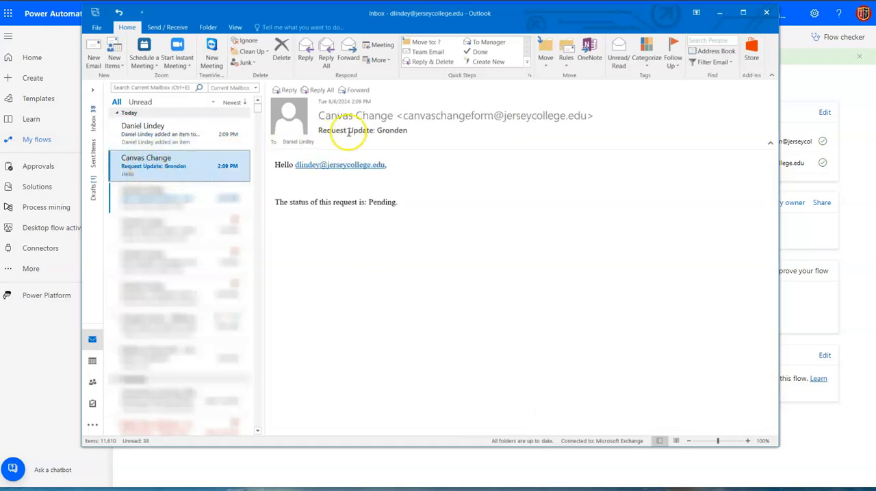
pyautogui.moveTo(404, 132)
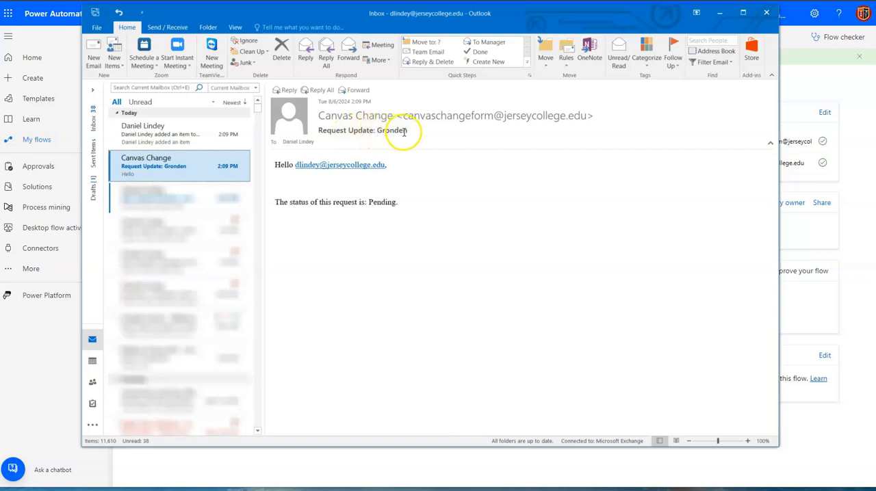
pyautogui.moveTo(309, 169)
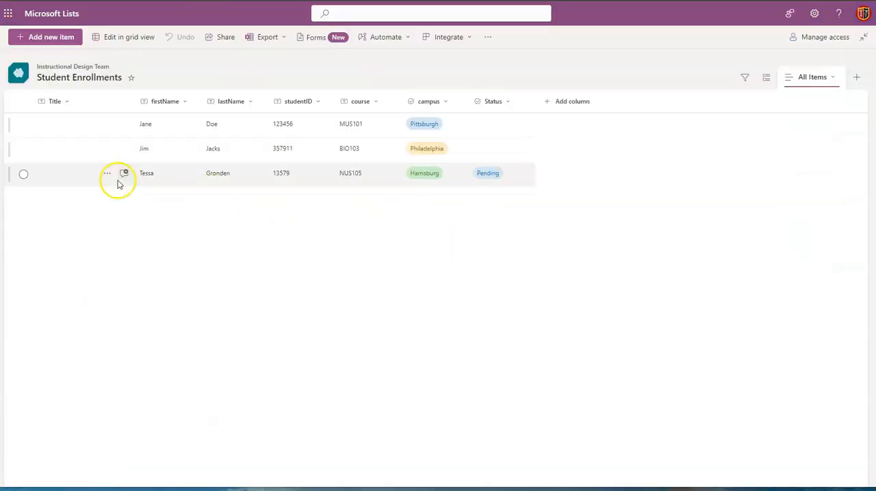
pyautogui.click(24, 173)
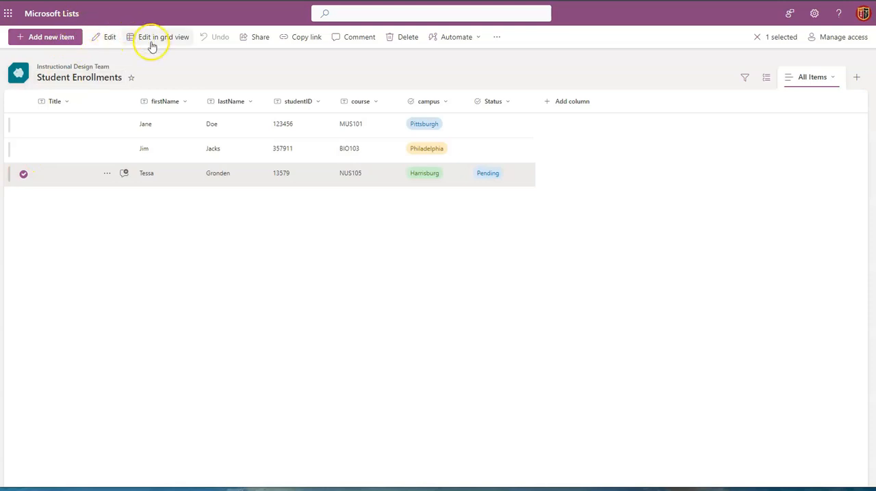
pyautogui.click(109, 37)
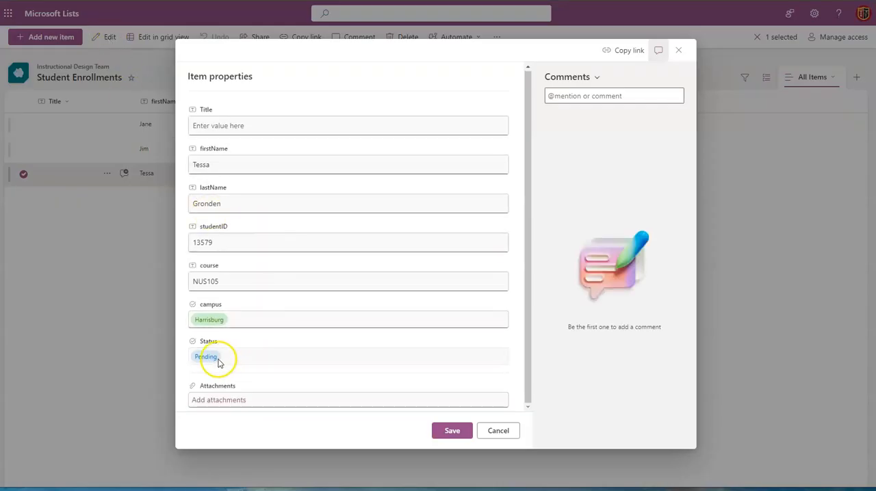
pyautogui.click(208, 355)
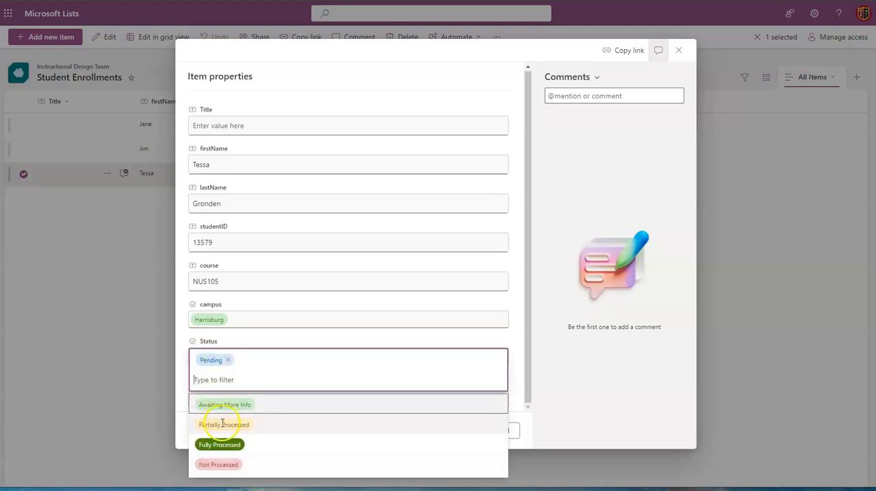
pyautogui.click(219, 445)
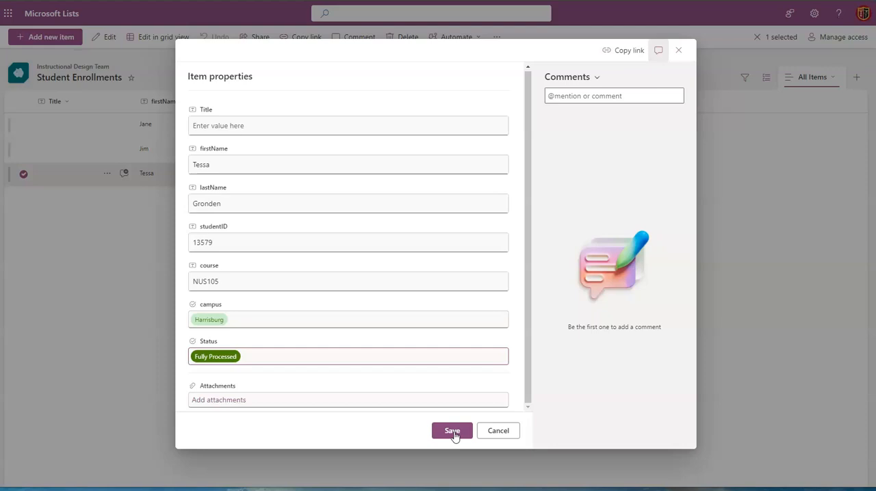
pyautogui.moveTo(451, 430)
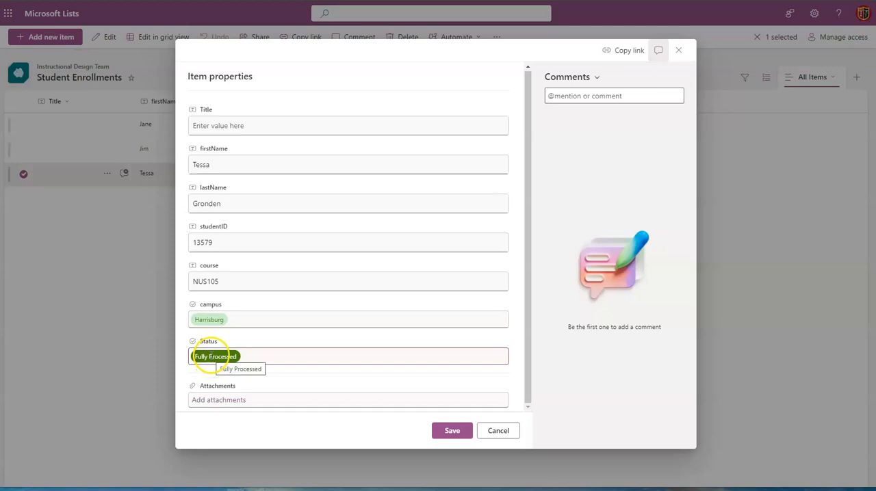
pyautogui.click(452, 430)
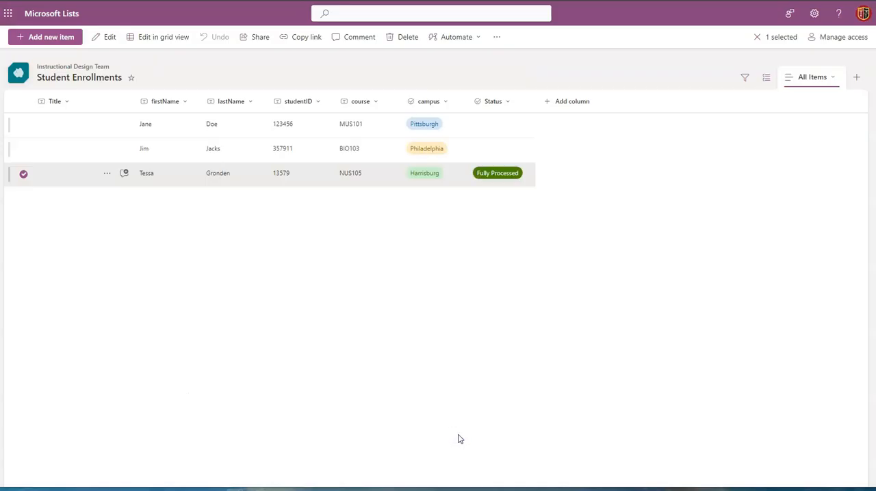
pyautogui.moveTo(386, 220)
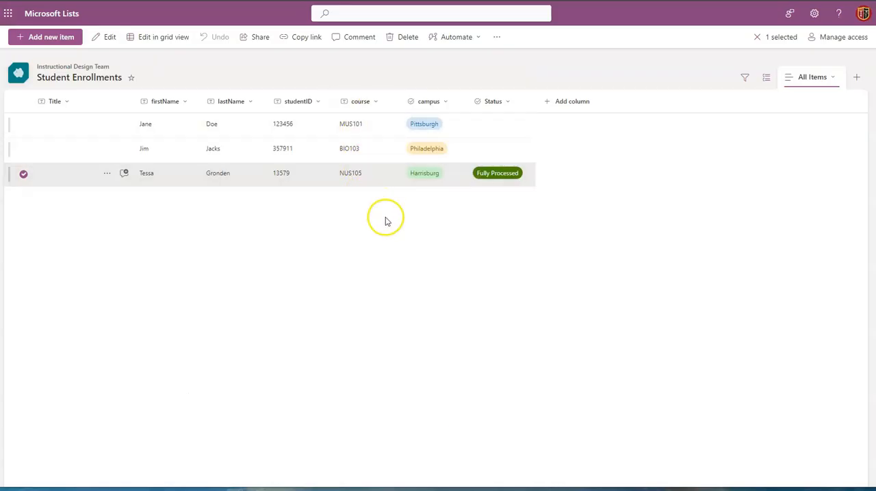
pyautogui.moveTo(388, 211)
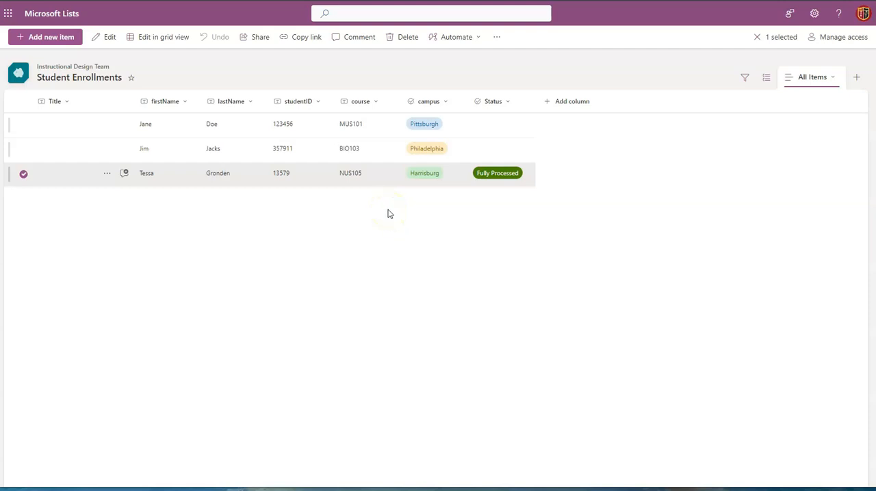
pyautogui.moveTo(389, 213)
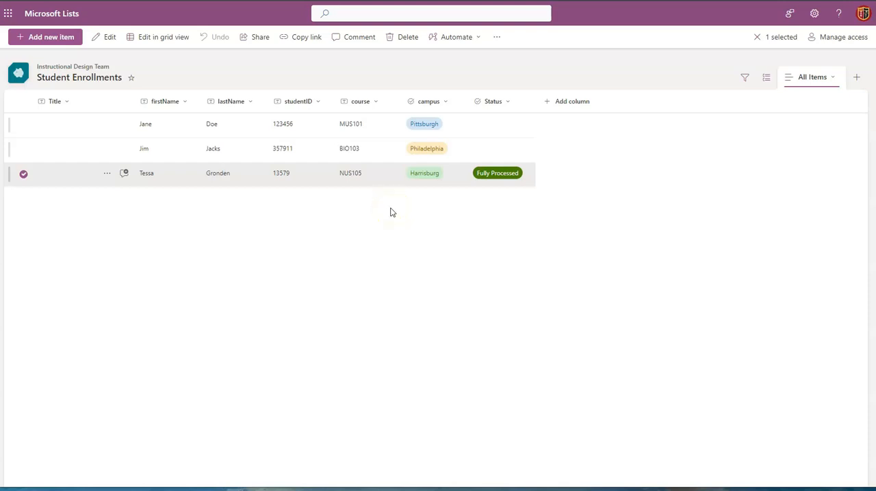
pyautogui.moveTo(410, 199)
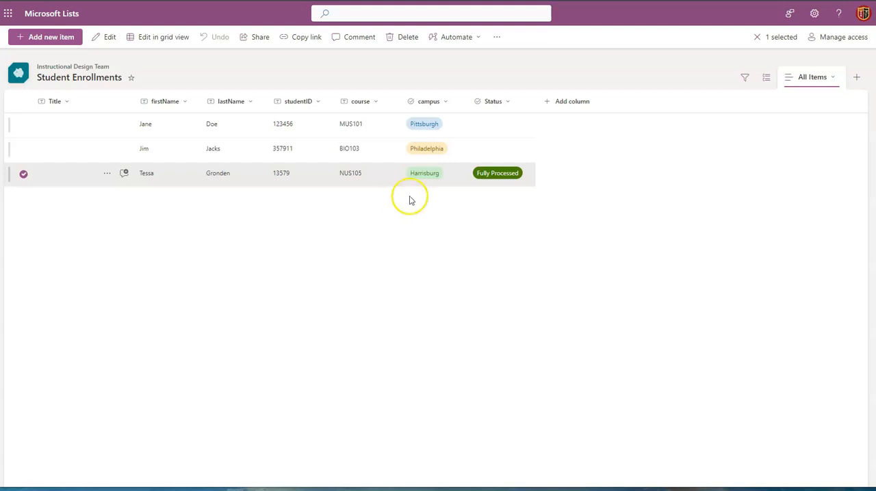
pyautogui.moveTo(476, 180)
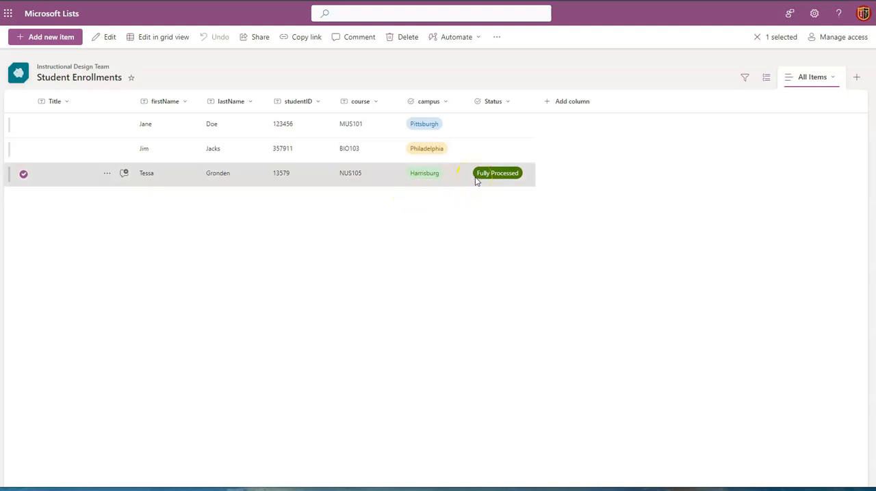